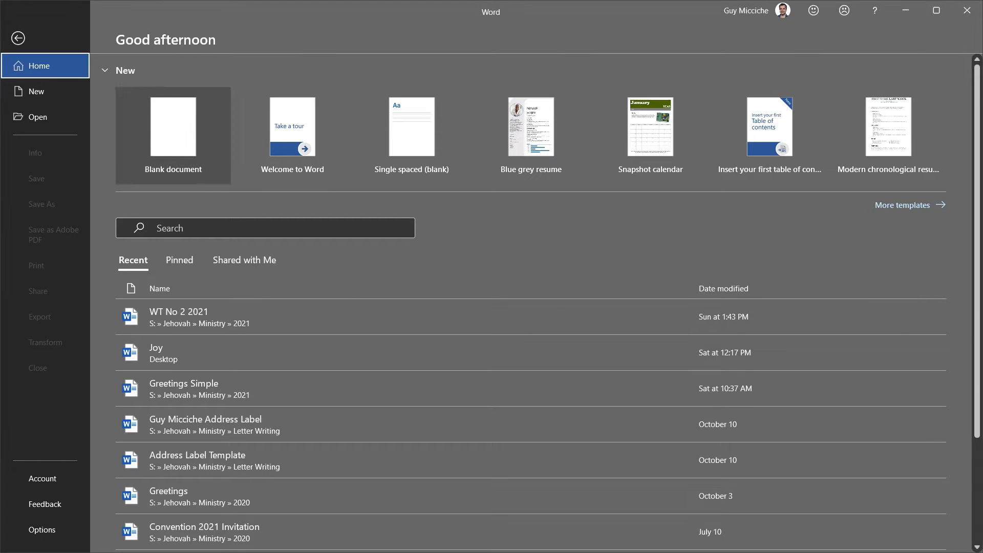
# - Start a blank Word document and bring up the Mailings tools
pyautogui.click(173, 126)
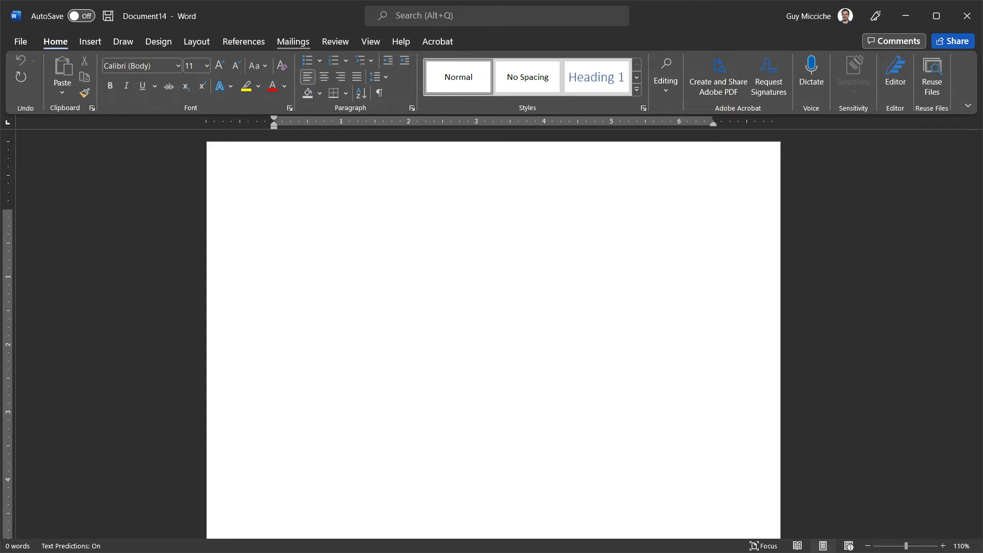
pyautogui.click(292, 42)
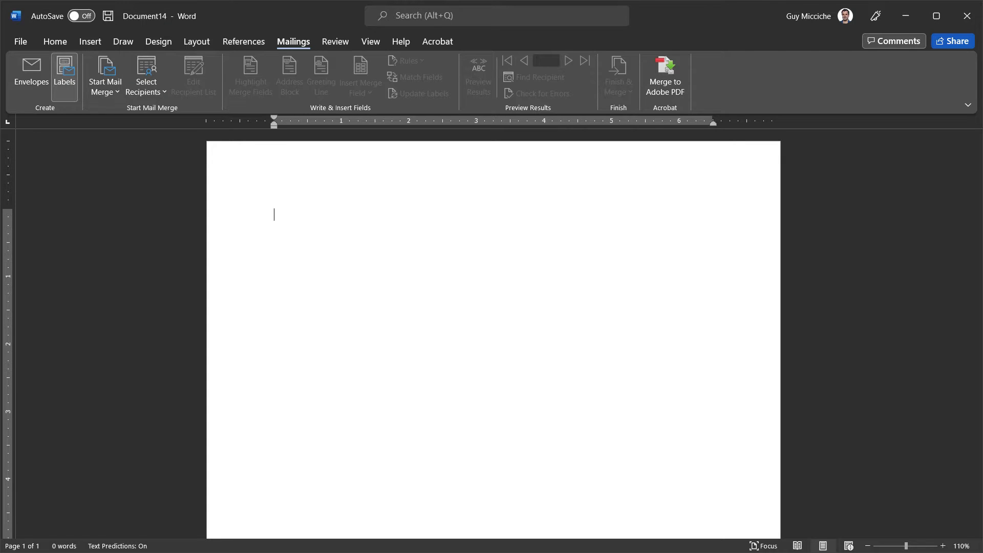
pyautogui.moveTo(64, 74)
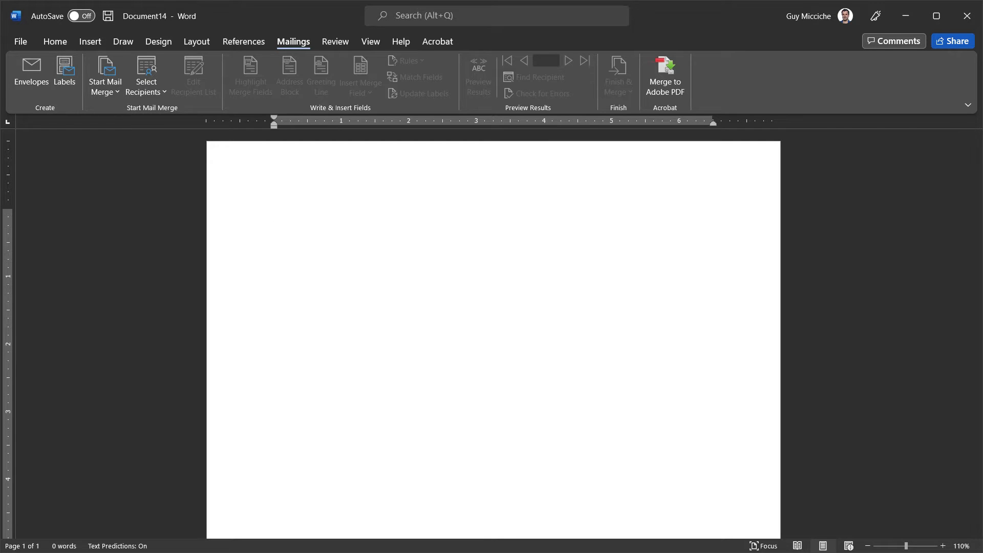
pyautogui.click(274, 214)
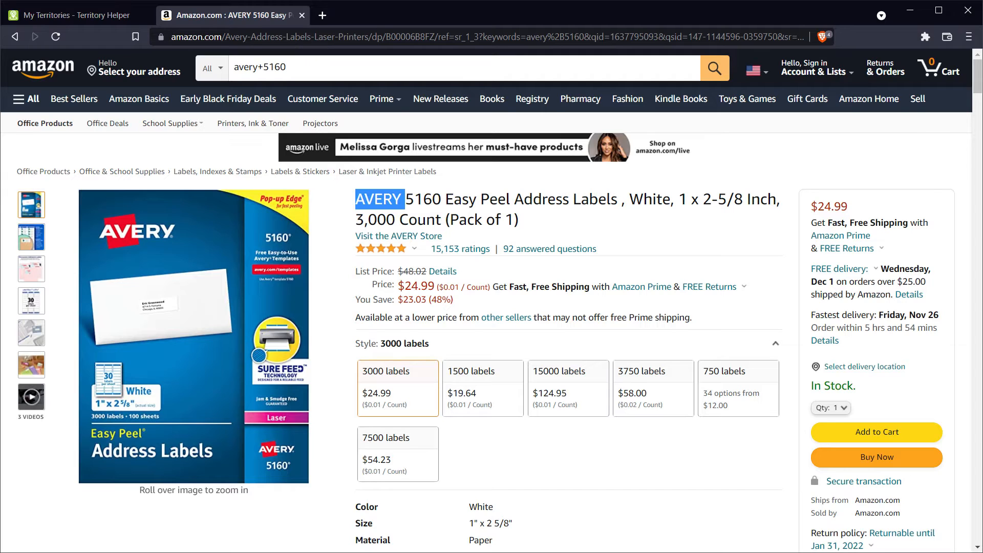
pyautogui.doubleClick(422, 200)
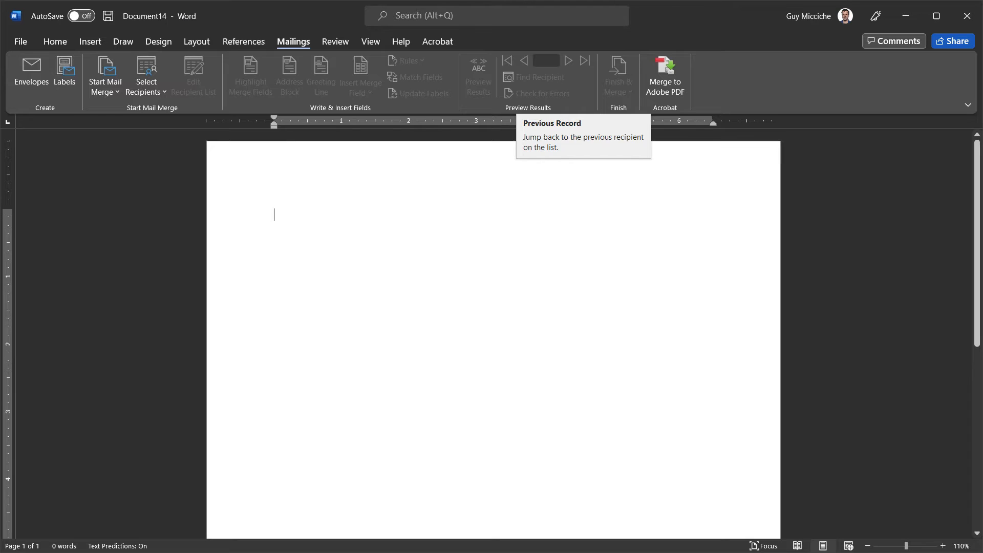
# - In Label Options, choose vendor Avery US Letter and product 5160 Address Labels
pyautogui.click(64, 73)
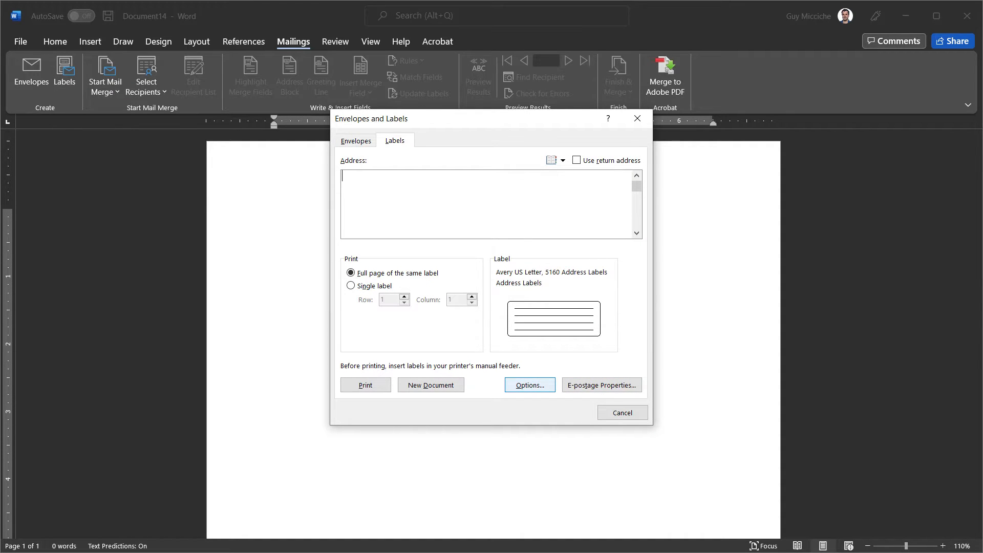
pyautogui.click(528, 385)
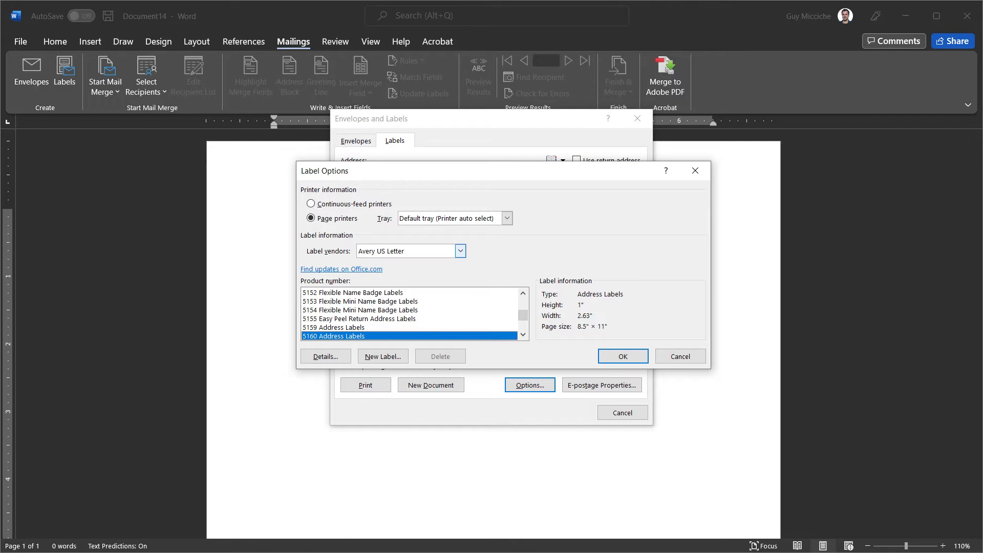
pyautogui.click(460, 251)
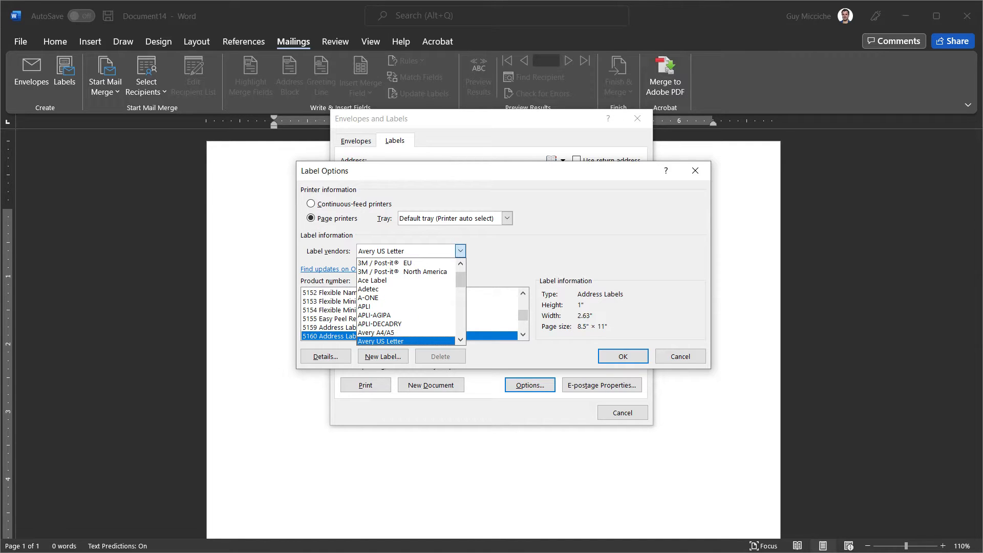
pyautogui.click(404, 341)
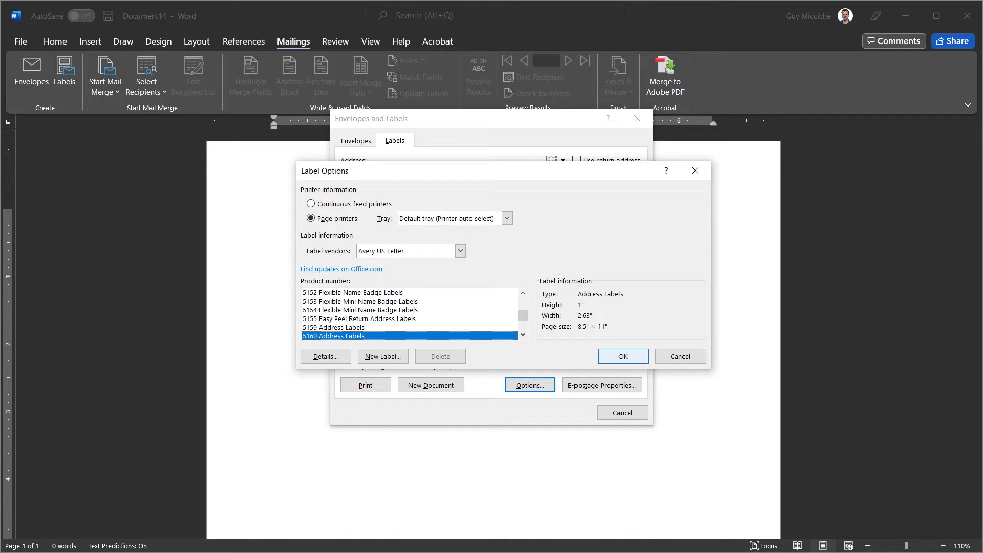
# - Confirm the 5160 labels, enter the '1234 Some Street' address, and create the label sheet
pyautogui.click(621, 356)
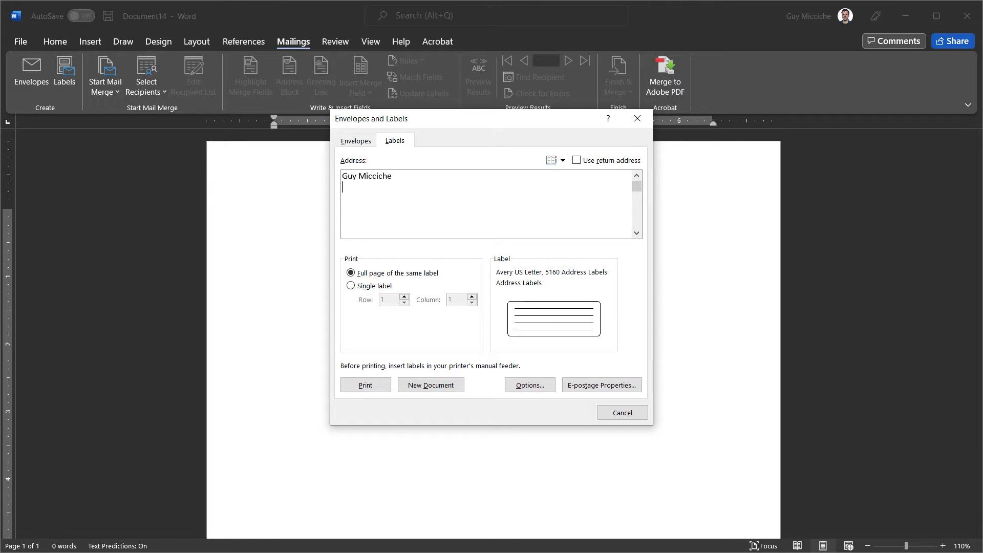
pyautogui.write('1234')
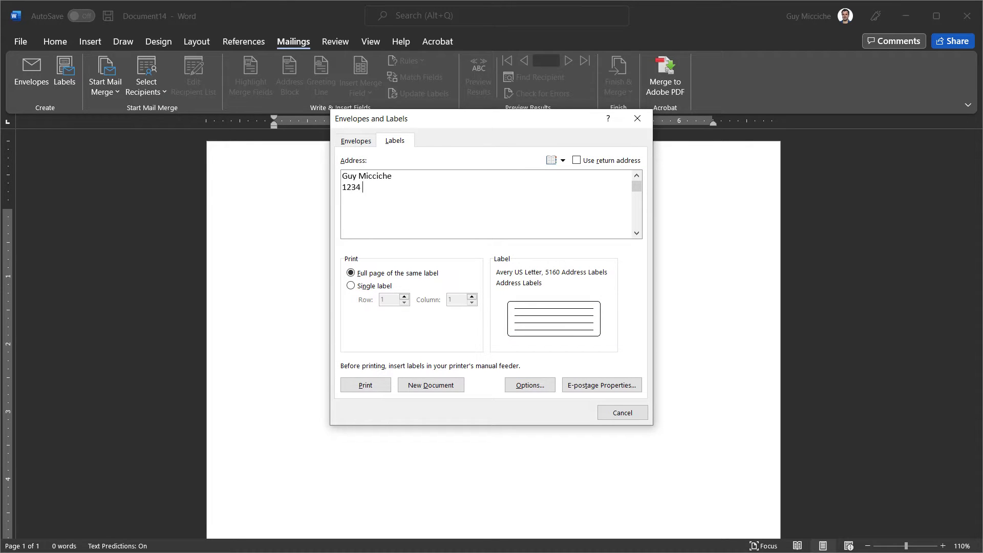
pyautogui.write('Some Street')
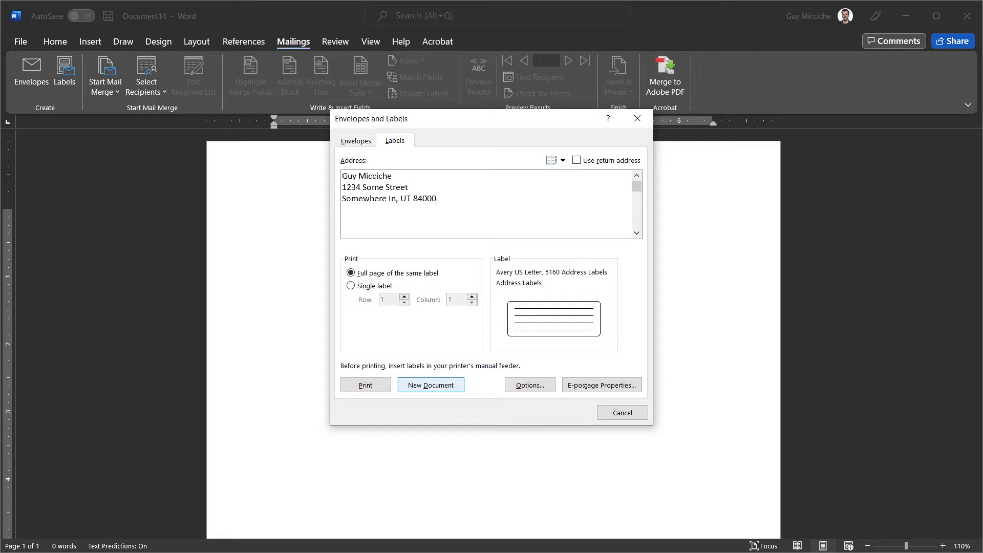
pyautogui.click(437, 198)
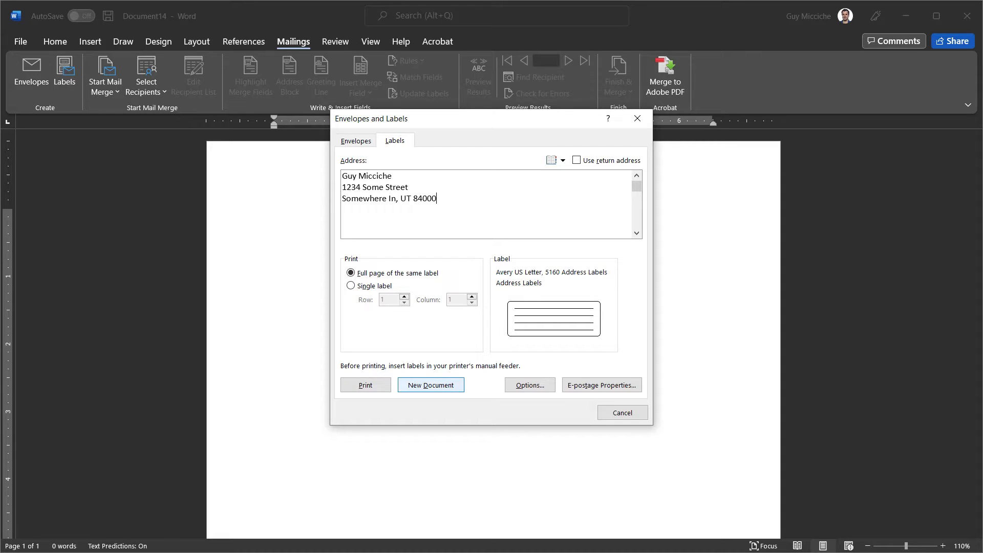
pyautogui.click(430, 384)
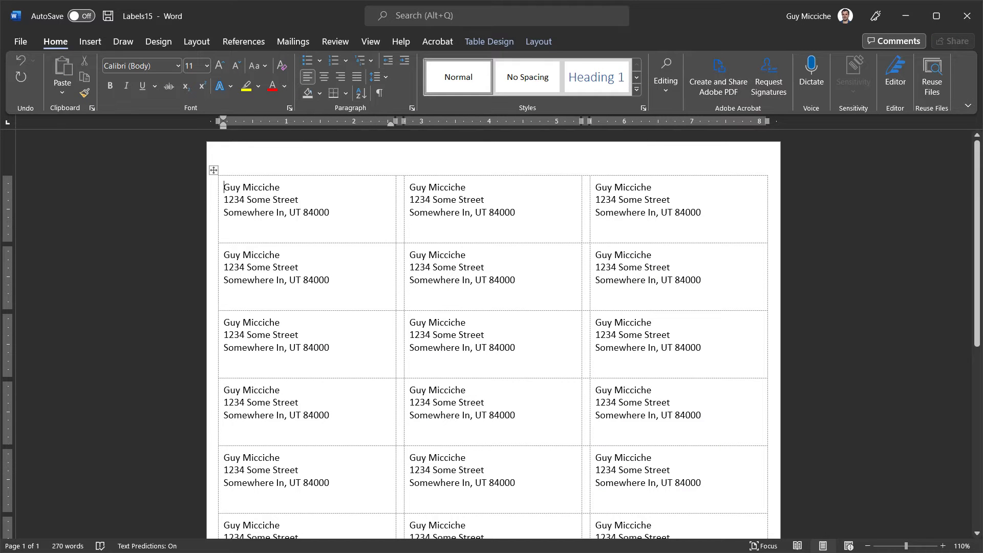
# - Preview the one-page label sheet for printing, then return to the blank document
pyautogui.scroll(-3)
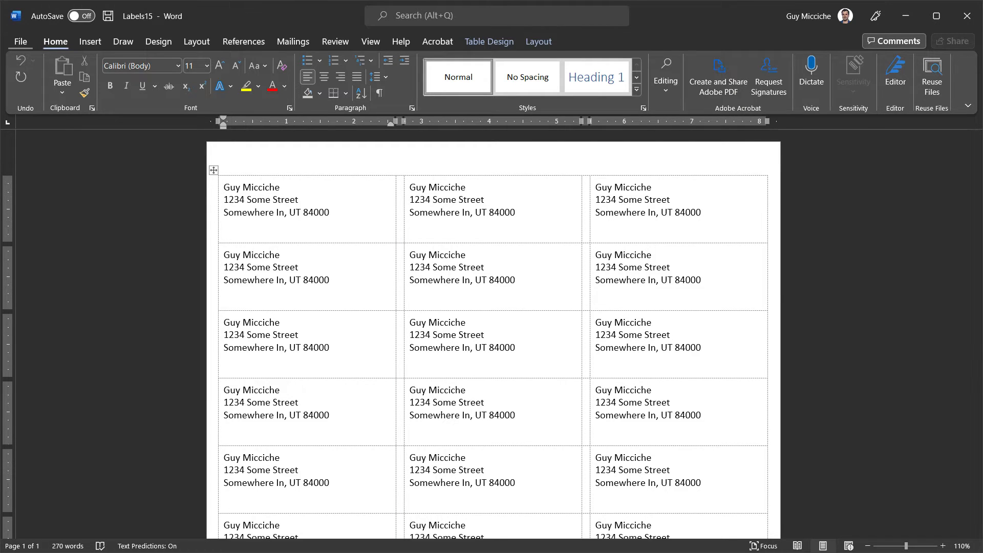
pyautogui.click(20, 41)
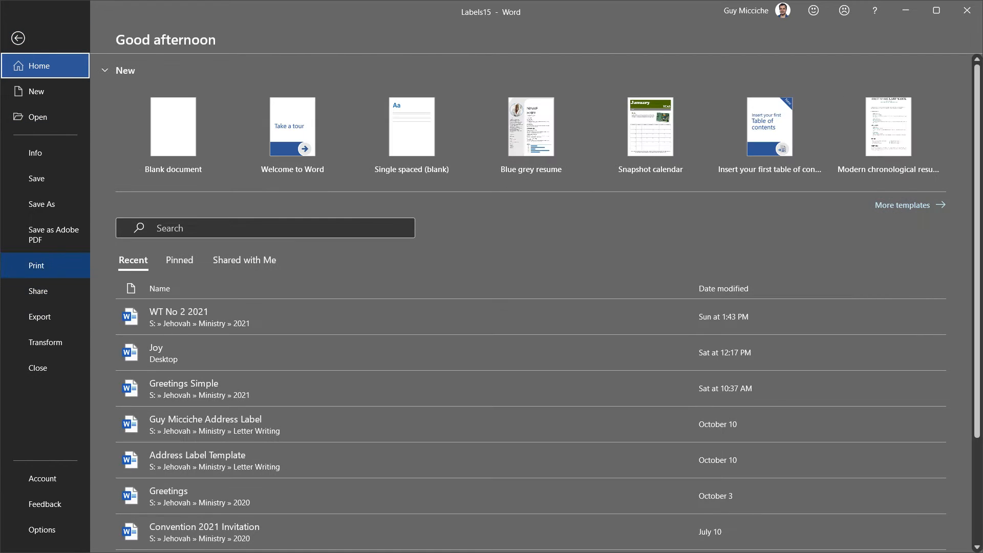
pyautogui.click(36, 265)
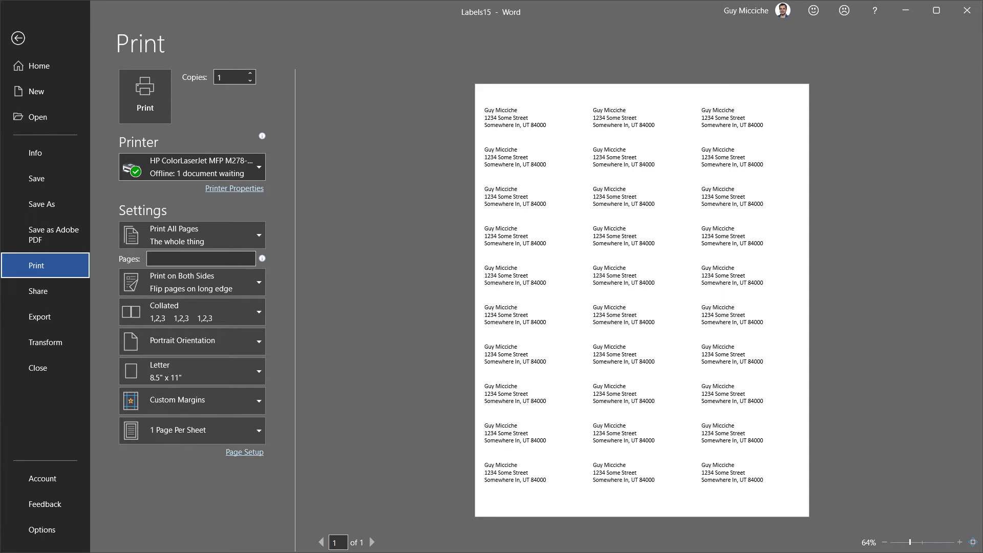
pyautogui.click(17, 38)
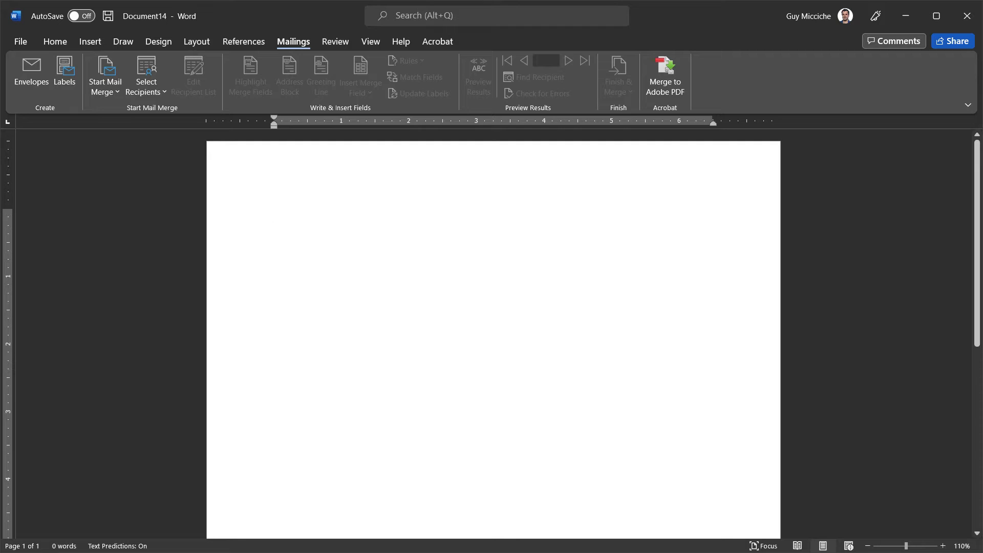
# - Review the territory's 96 locations in Territory Helper, then launch Excel
pyautogui.click(273, 214)
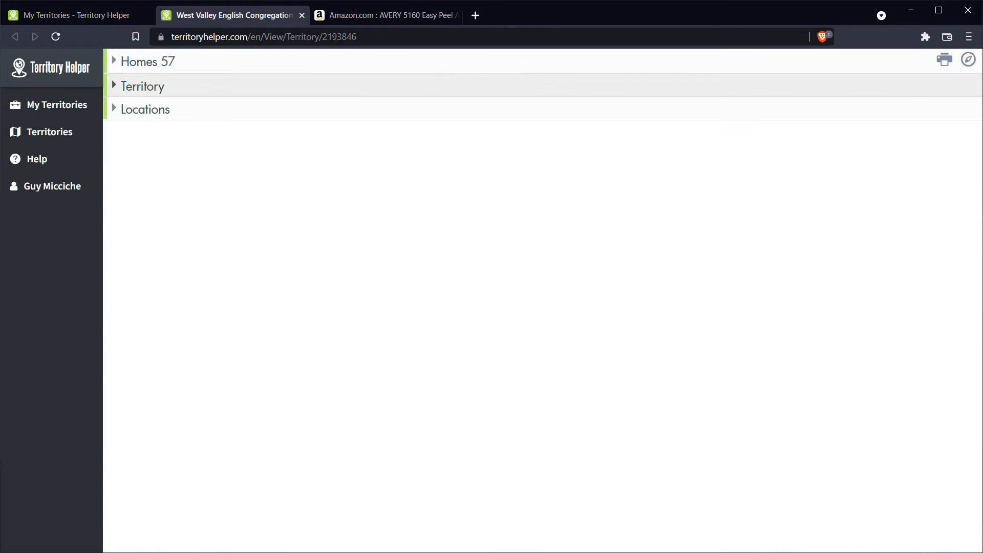
pyautogui.click(145, 109)
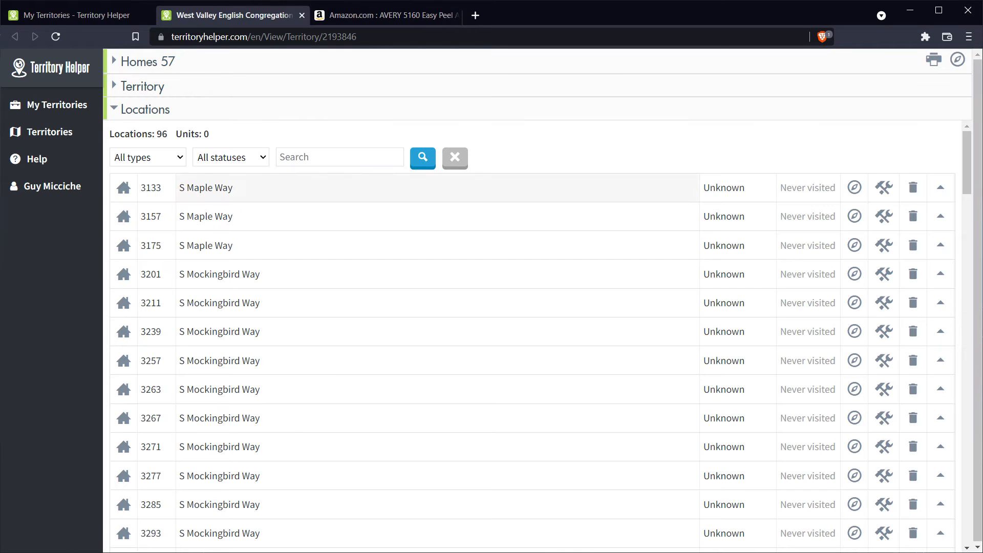
pyautogui.doubleClick(151, 187)
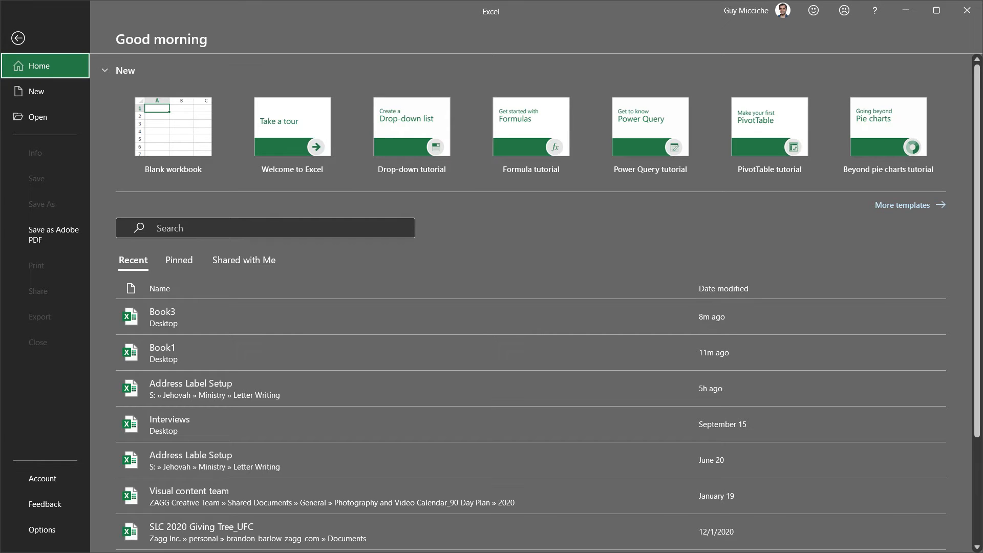
pyautogui.moveTo(173, 127)
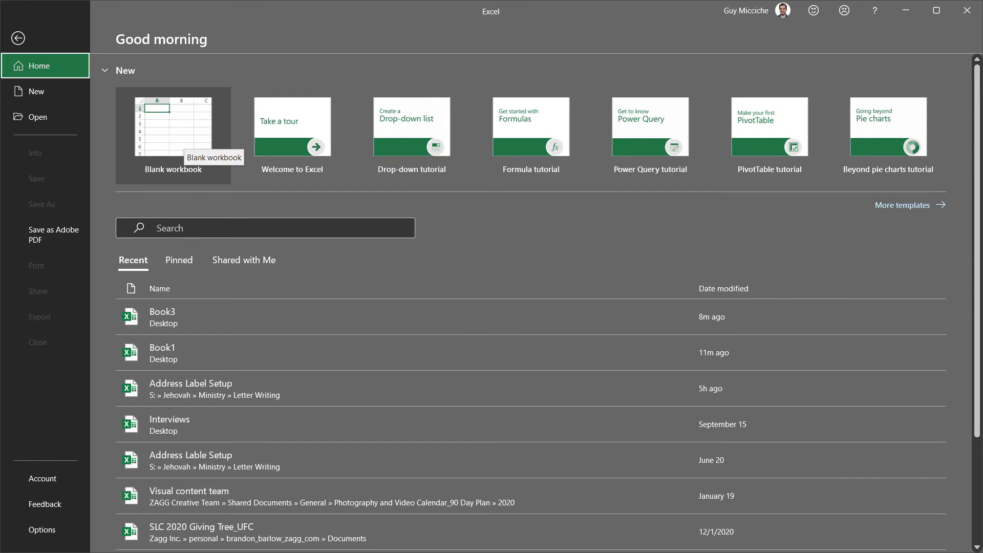
# - In a new workbook, enter headers NAME, HOUSE STREET, CITY, STATE, ZIP in A1:E1
pyautogui.click(174, 132)
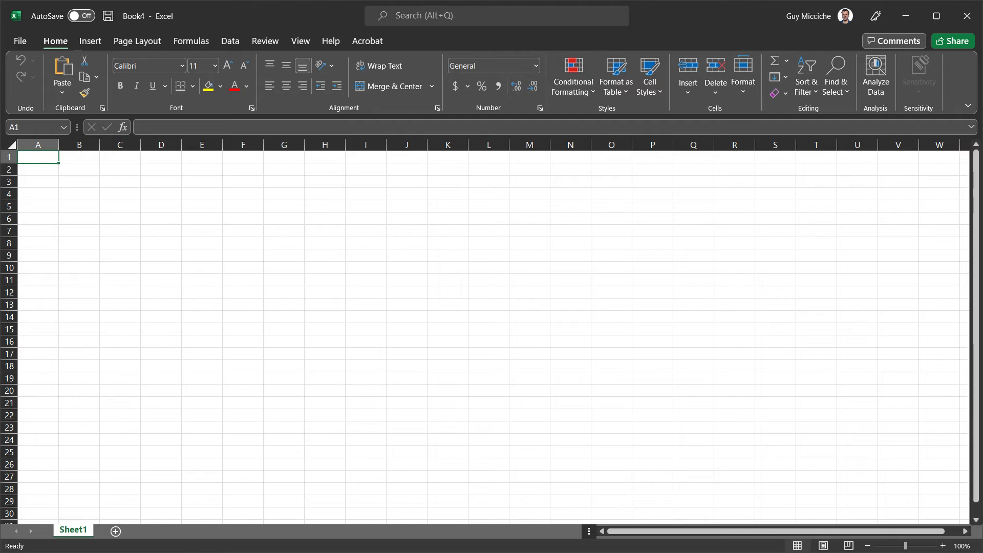
pyautogui.write('NAME')
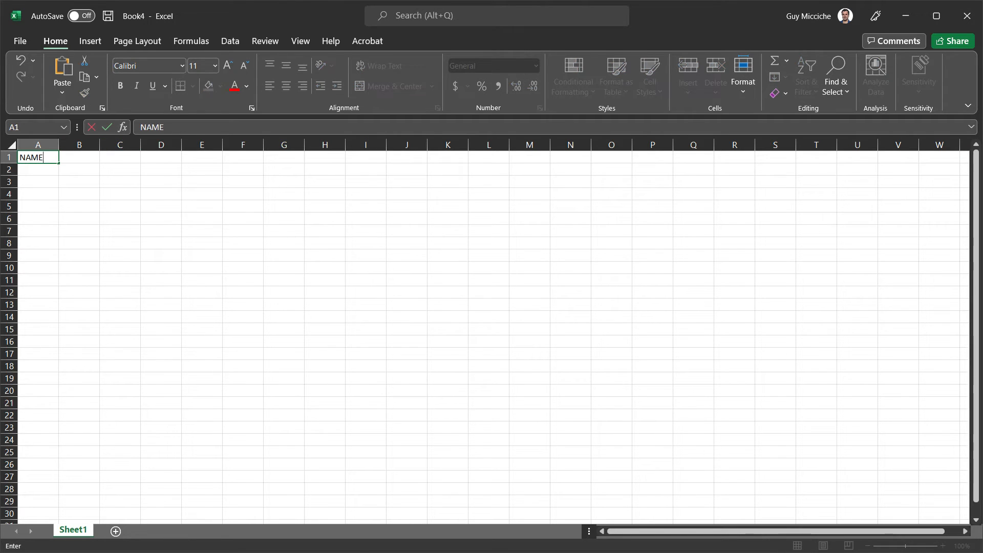
pyautogui.write('HOUSE')
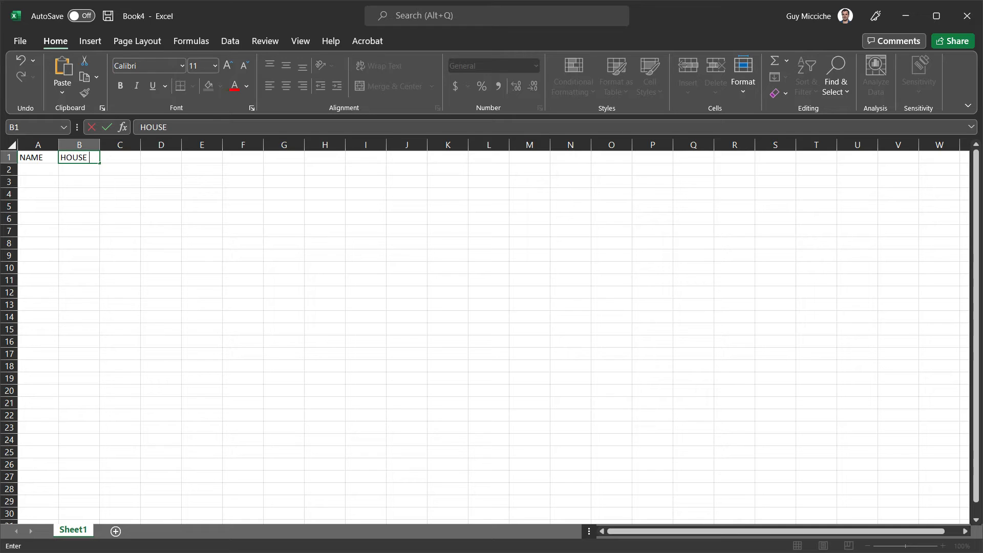
pyautogui.write('STREET')
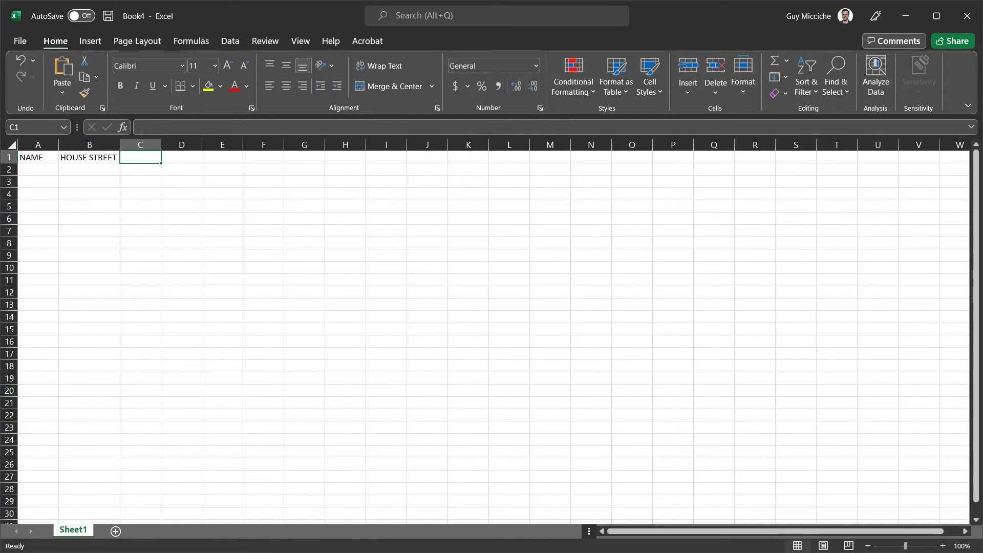
pyautogui.write('CITY')
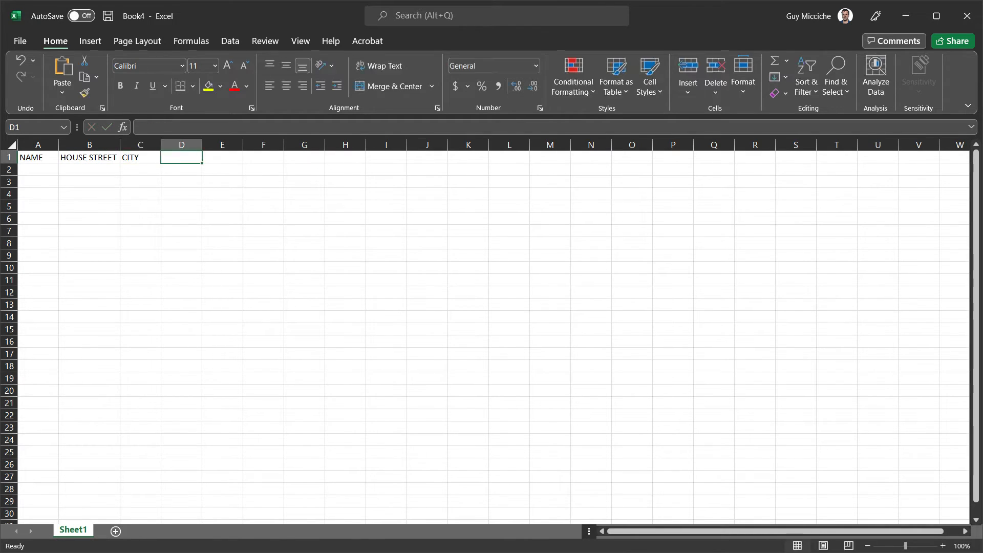
pyautogui.write('STATE')
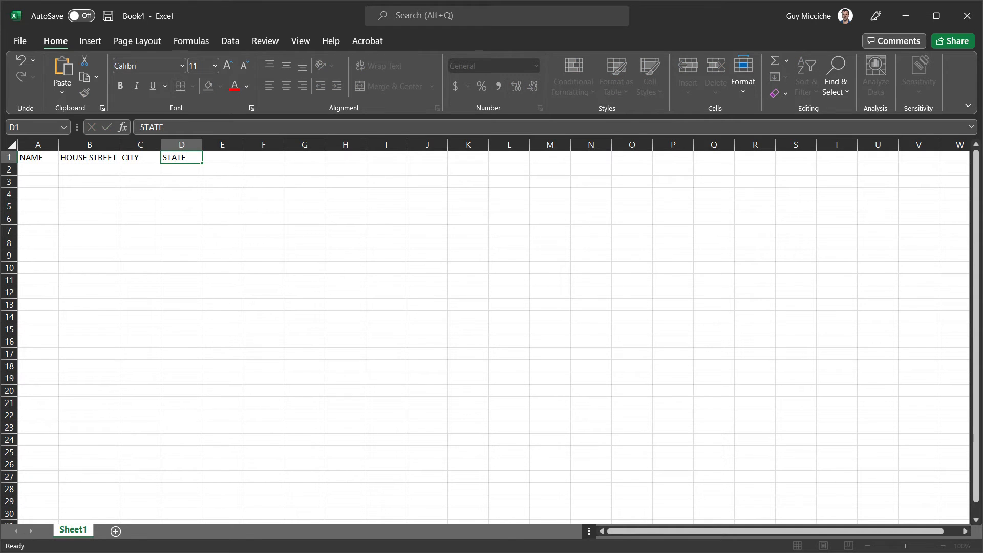
pyautogui.write('ZIP')
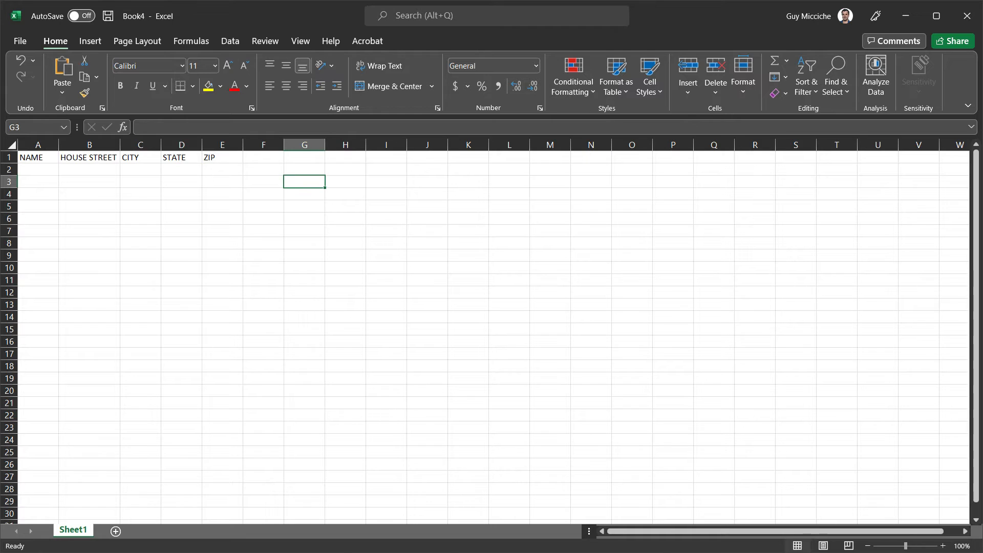
pyautogui.click(305, 169)
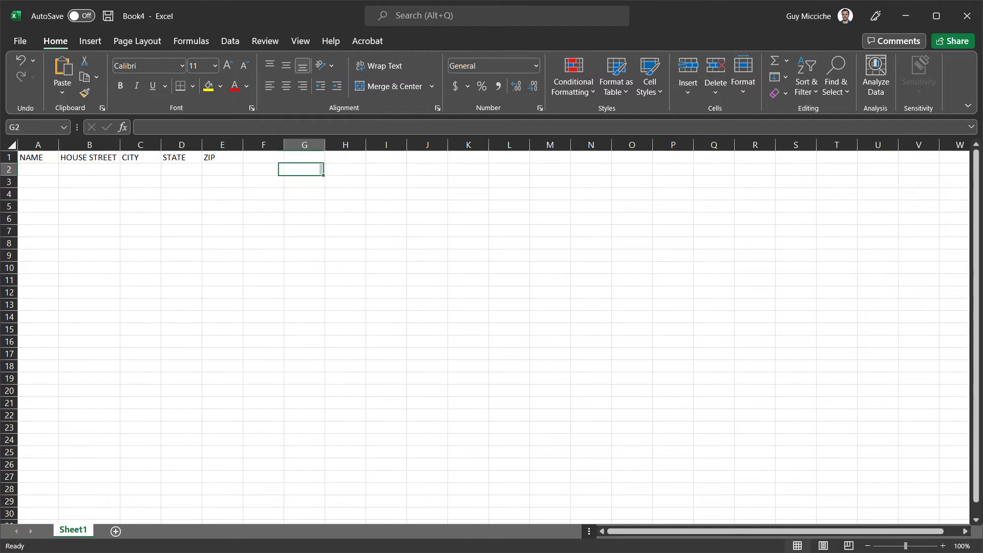
# - In Notepad++, replace every 'Unknown Never visited' in the address lines with nothing
pyautogui.click(37, 169)
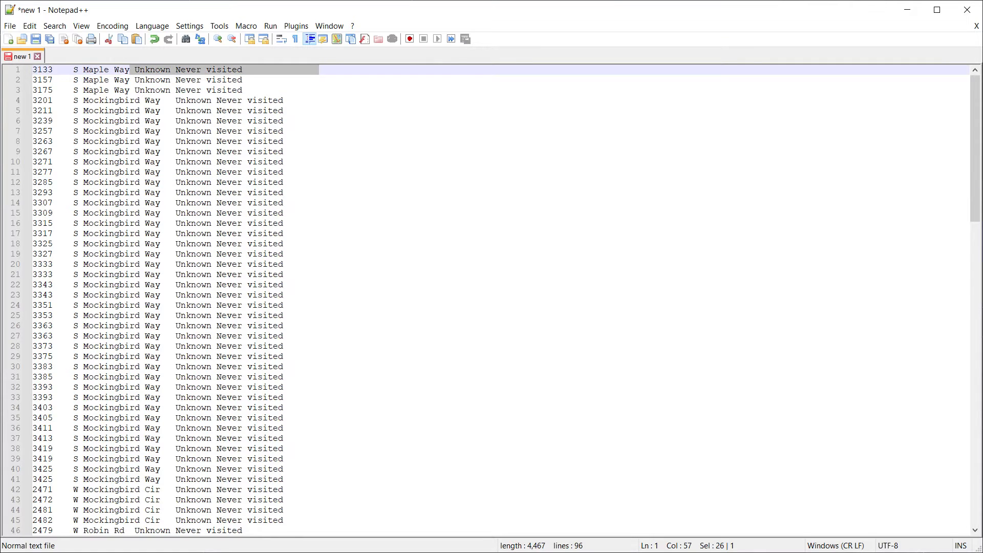
pyautogui.press('ctrl+h')
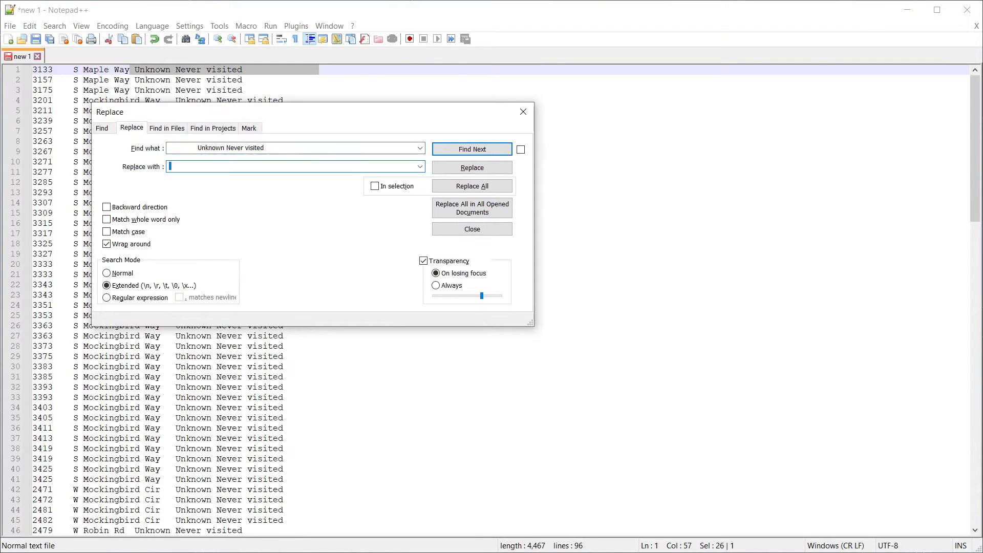
pyautogui.click(472, 185)
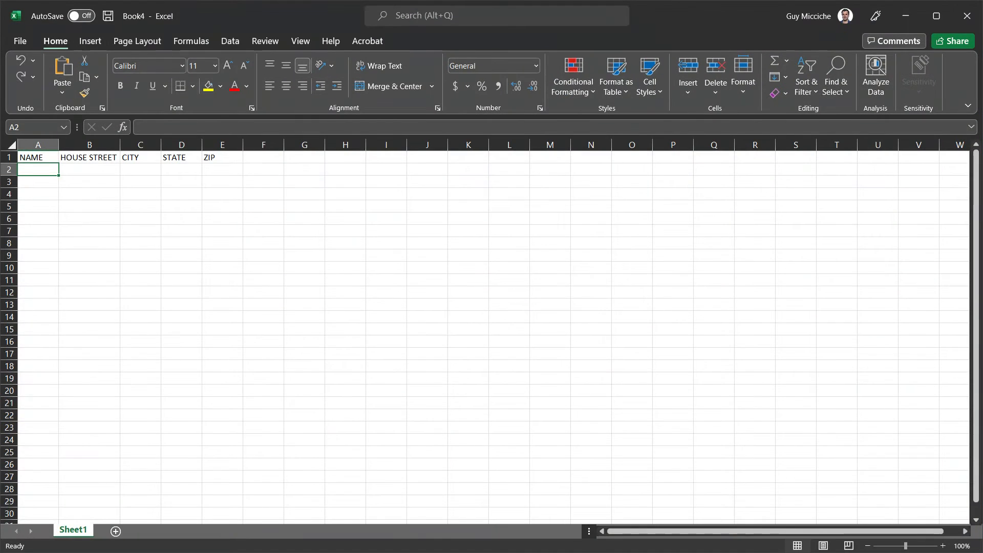
# - Paste the street addresses into the HOUSE STREET column and type WEST for the city
pyautogui.press('ctrl+v')
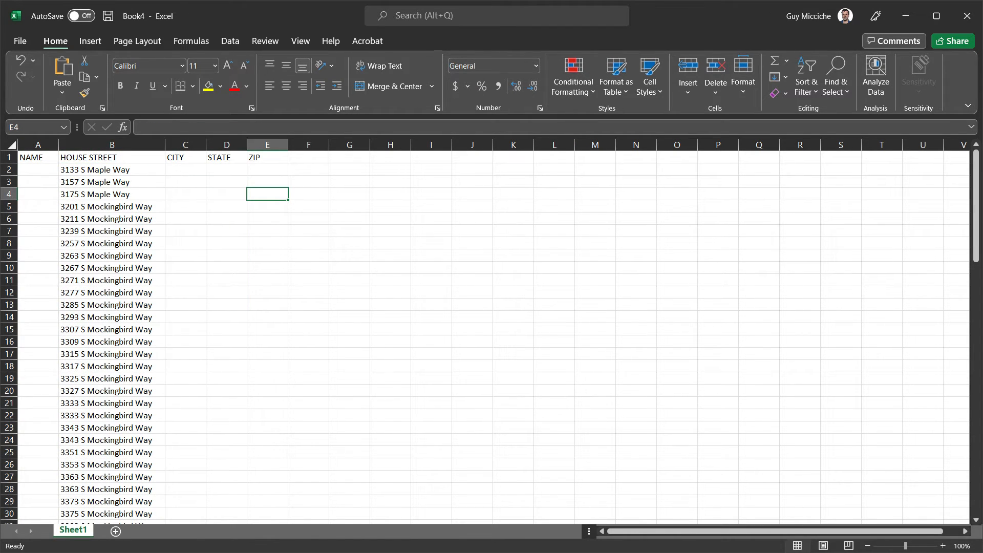
pyautogui.write('WEST')
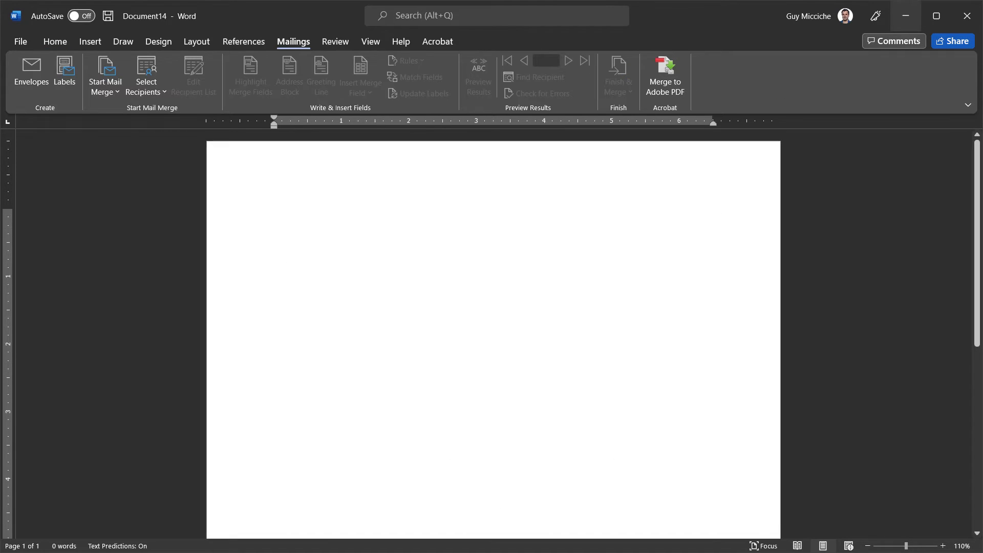
pyautogui.moveTo(905, 16)
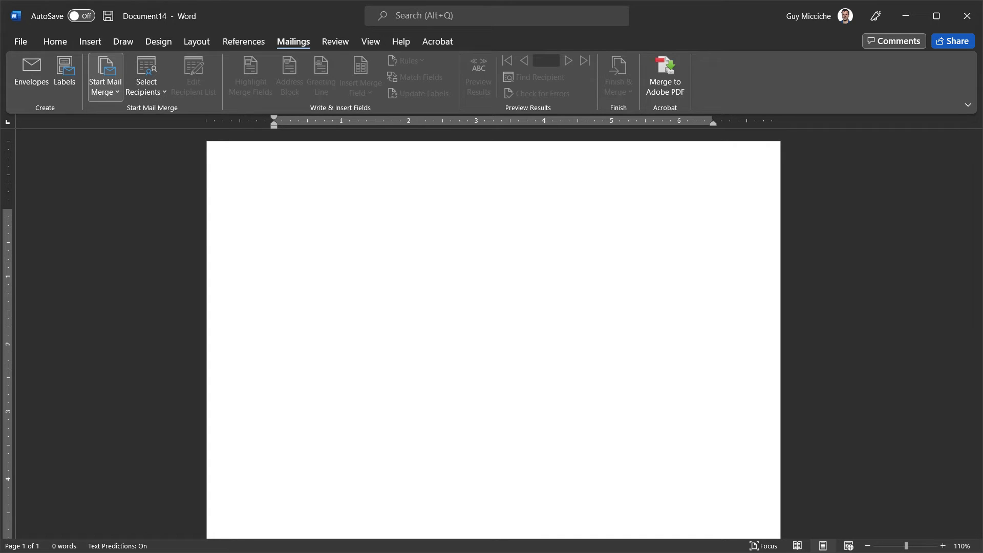
pyautogui.moveTo(105, 73)
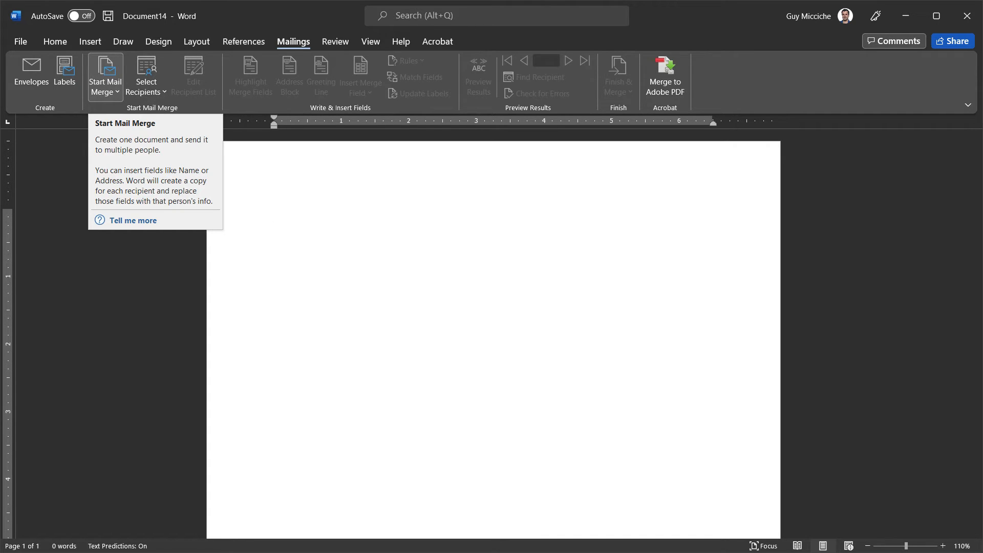
# - Start a label mail merge on the blank document using Avery 5160 Address Labels
pyautogui.click(273, 215)
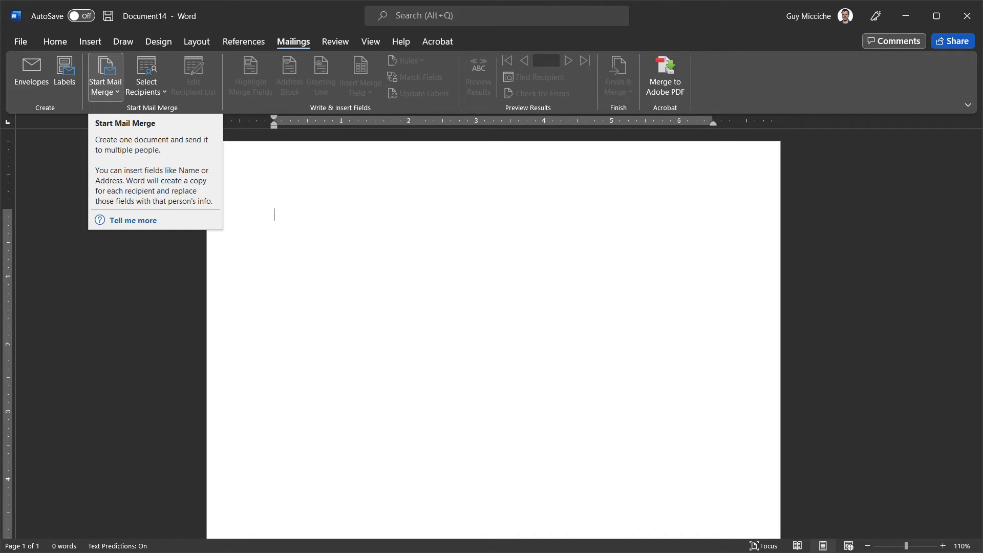
pyautogui.click(104, 74)
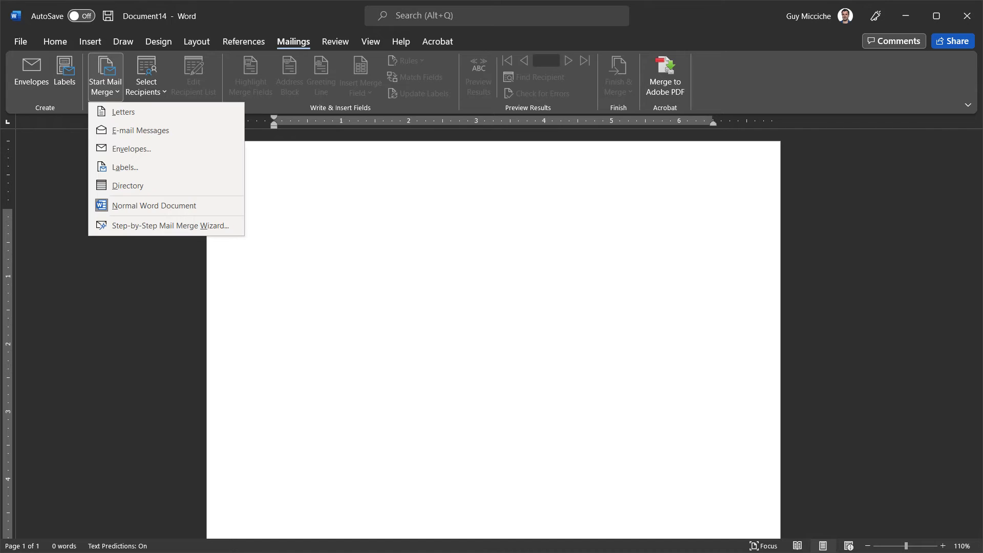
pyautogui.moveTo(124, 167)
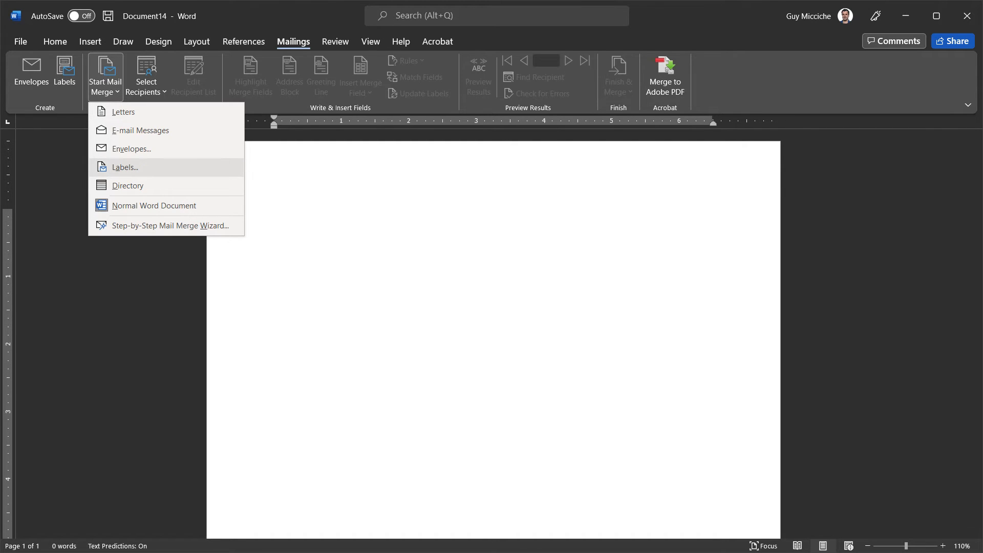
pyautogui.click(124, 167)
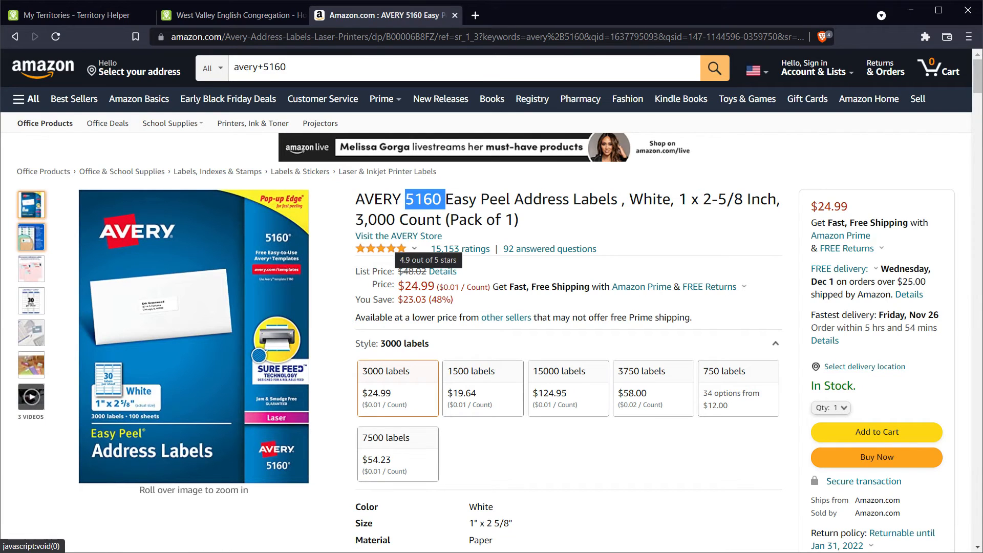
pyautogui.moveTo(193, 338)
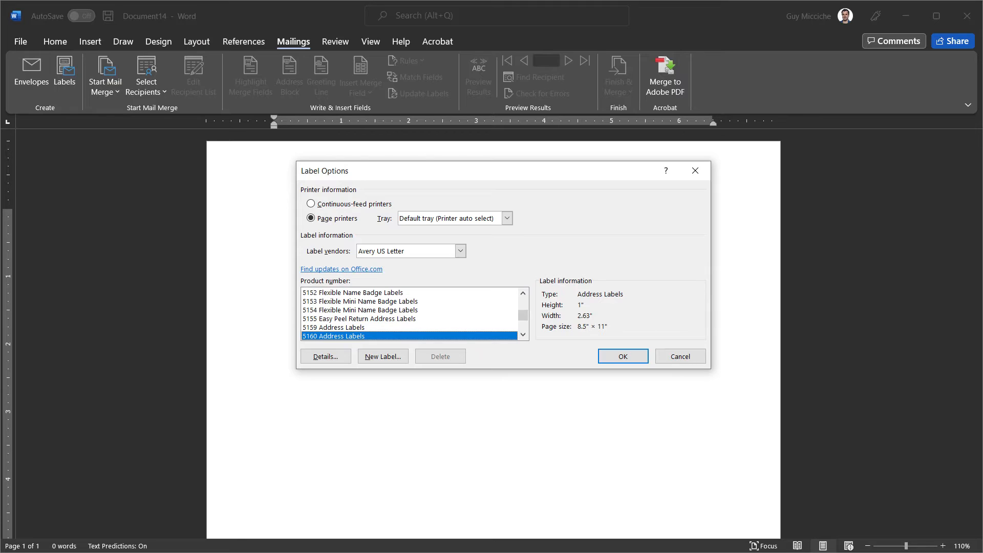
pyautogui.click(622, 356)
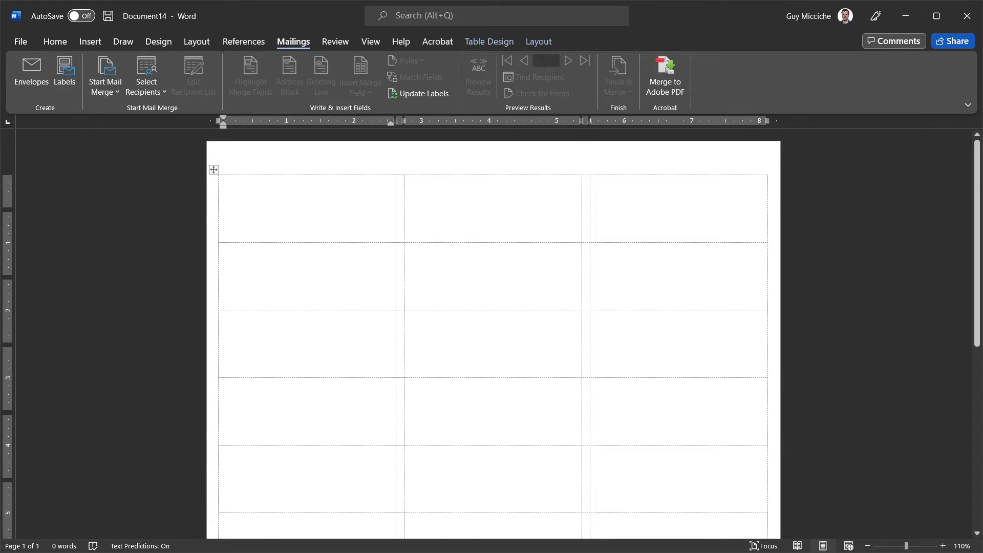
pyautogui.click(226, 185)
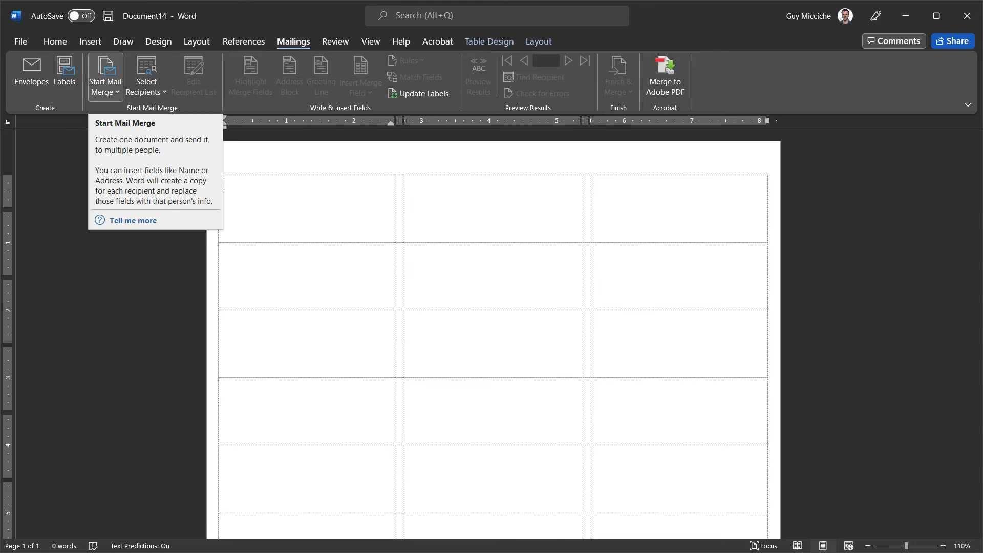
pyautogui.moveTo(146, 76)
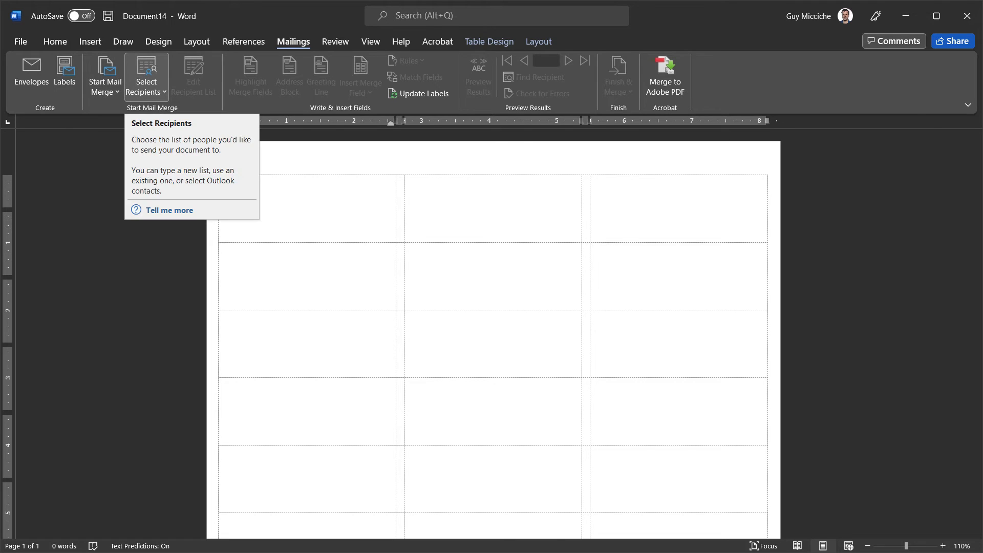
pyautogui.click(145, 75)
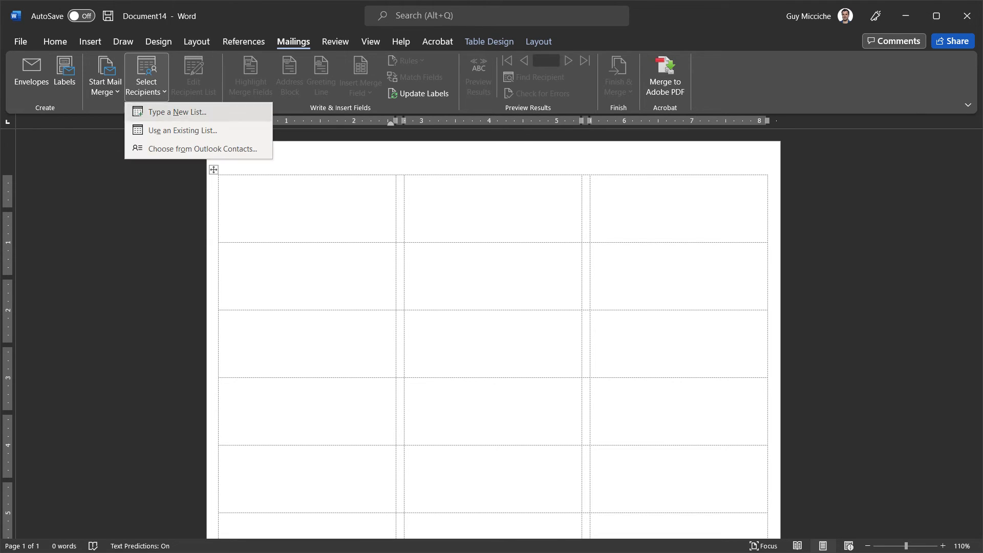
pyautogui.moveTo(182, 129)
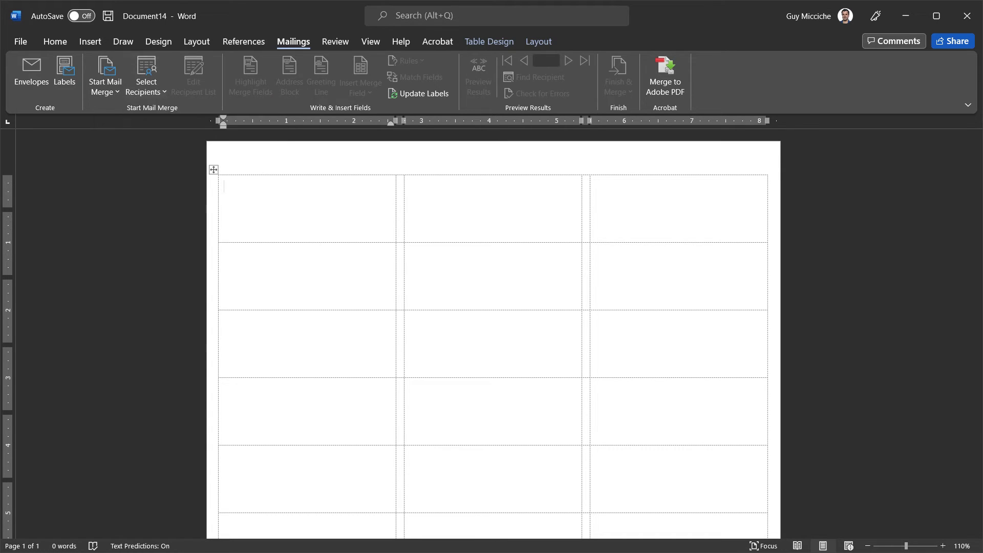
# - Attach the Addresses workbook's Sheet1$, with column headers, as the recipient list
pyautogui.click(146, 74)
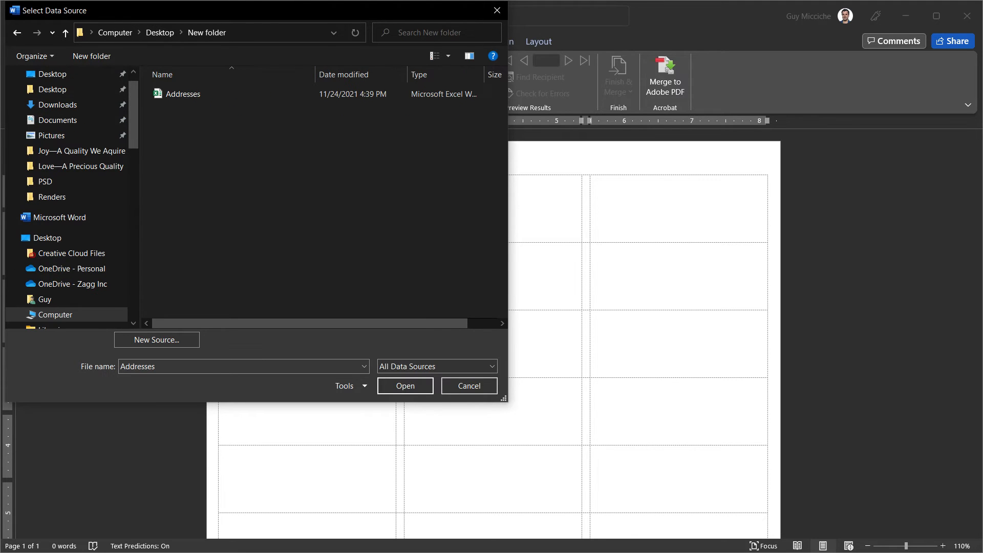
pyautogui.click(182, 94)
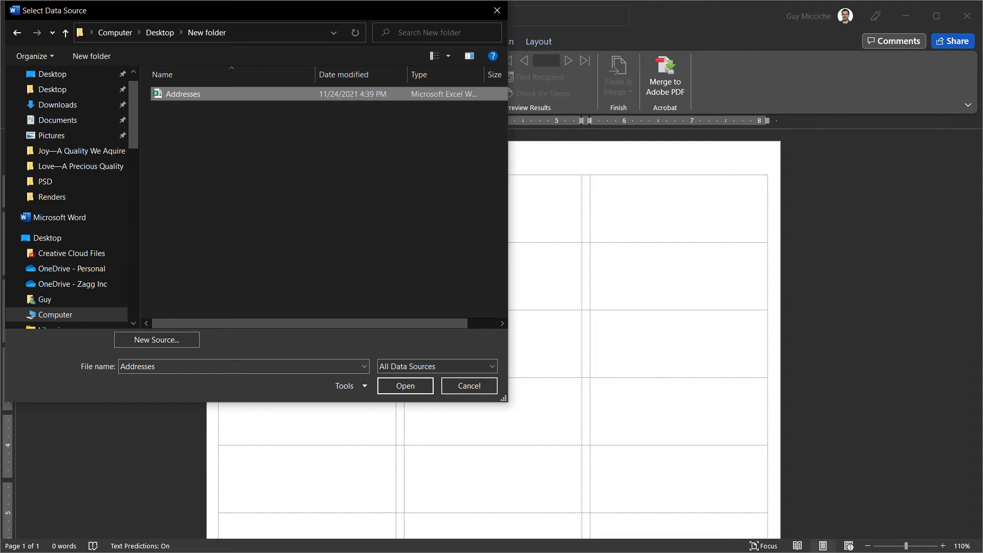
pyautogui.click(405, 386)
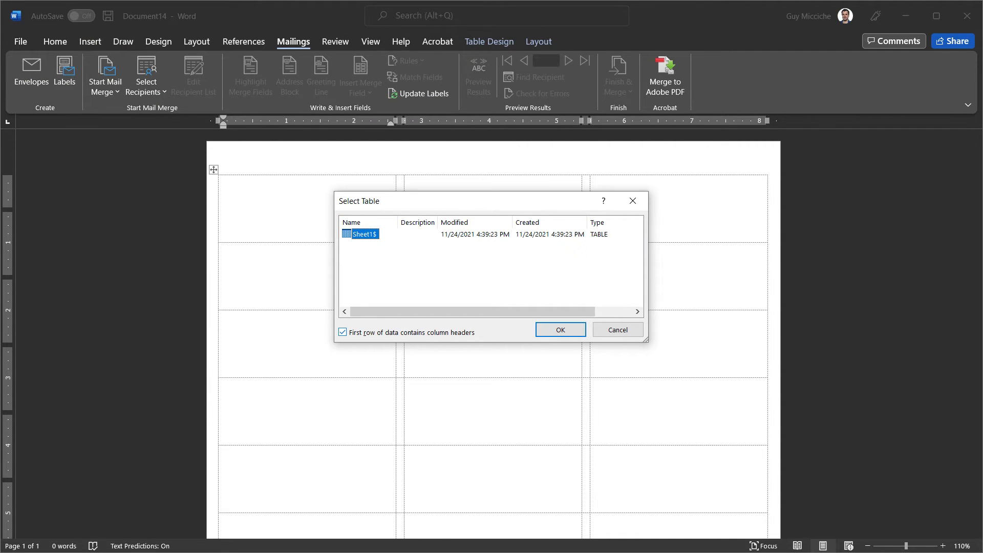
pyautogui.click(559, 329)
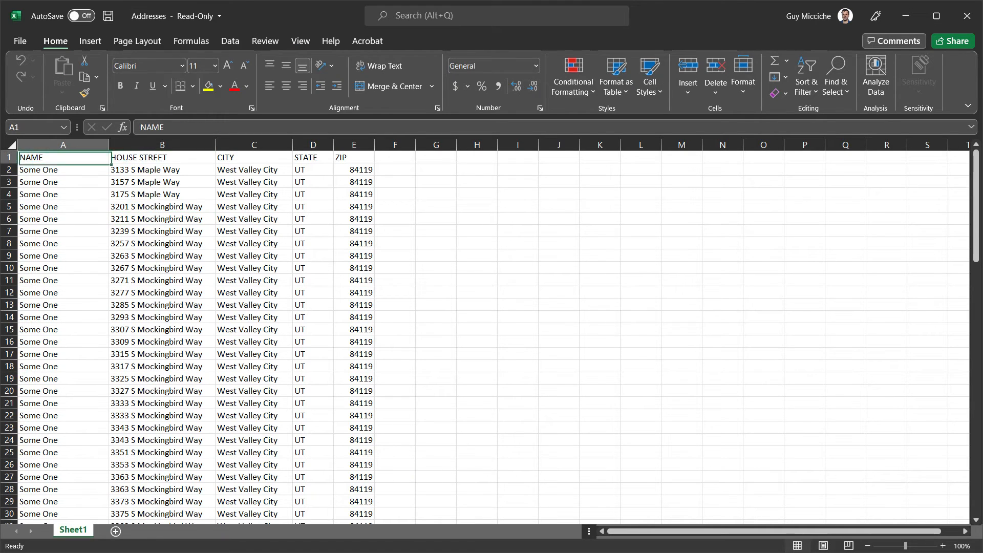
pyautogui.moveTo(63, 157); pyautogui.dragTo(353, 157)
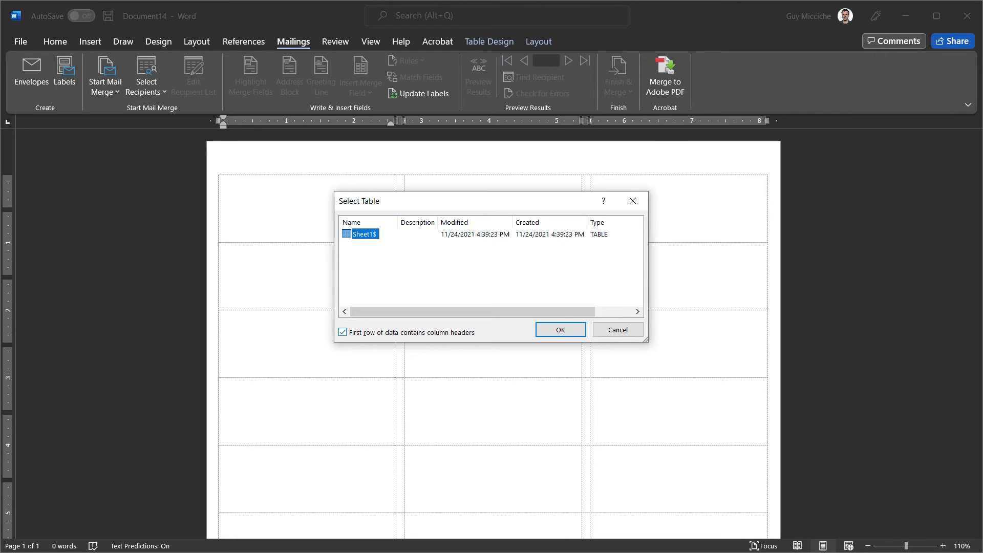
pyautogui.click(559, 329)
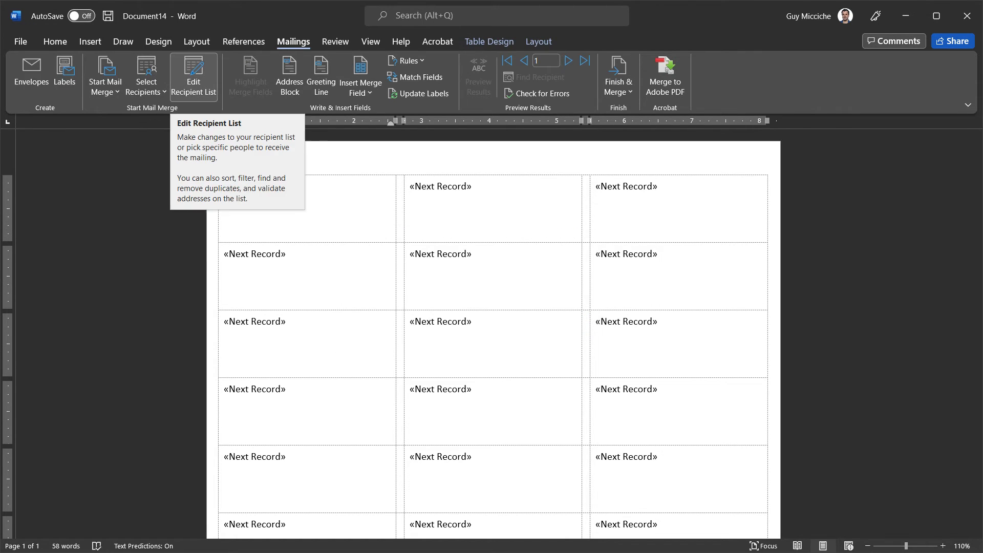
pyautogui.click(193, 76)
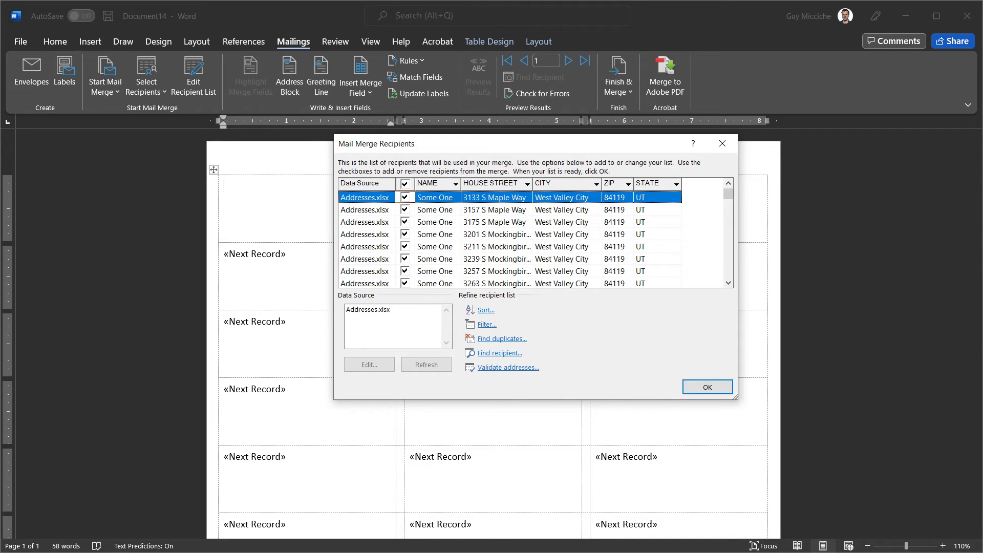
pyautogui.click(707, 387)
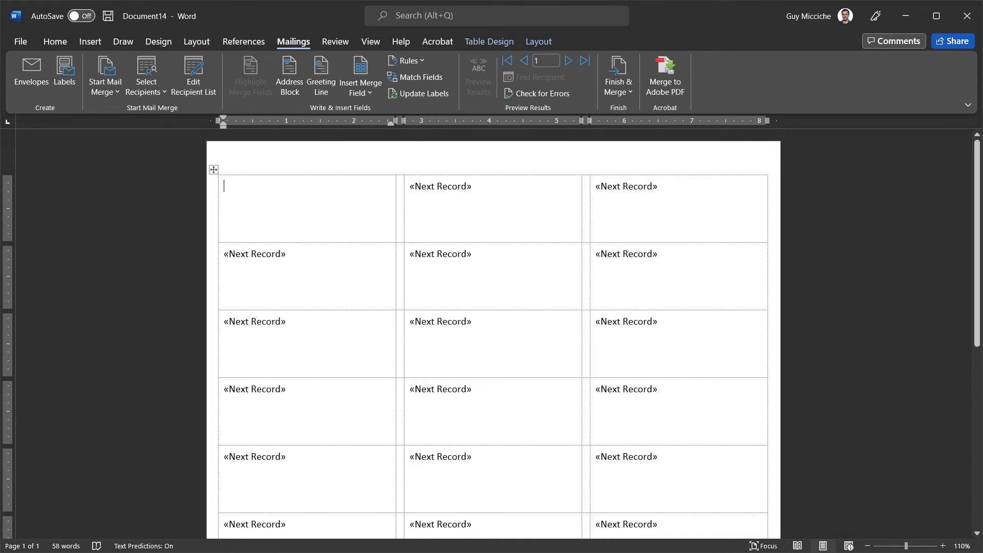
pyautogui.moveTo(360, 74)
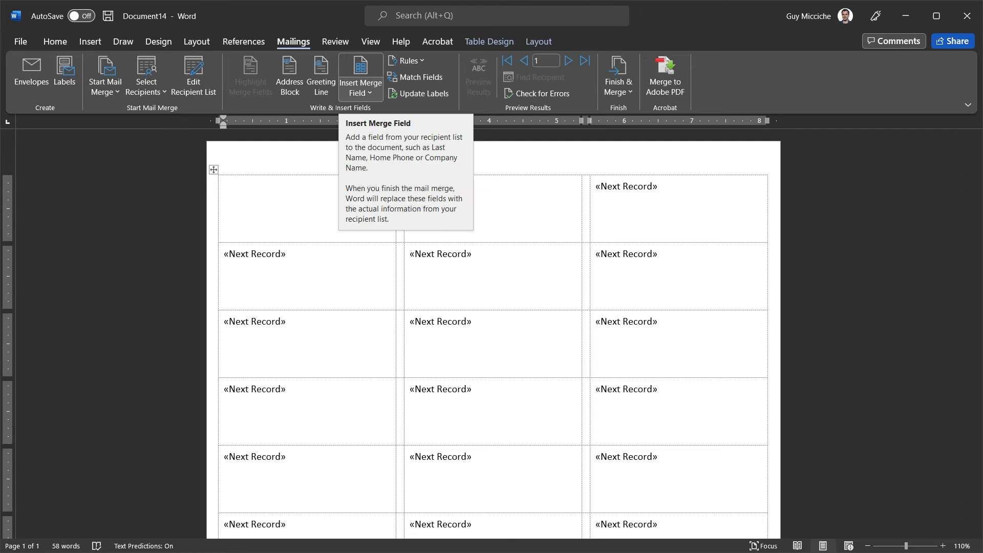
# - Insert the NAME field and the HOUSE_STREET field on two lines of the first label
pyautogui.click(360, 73)
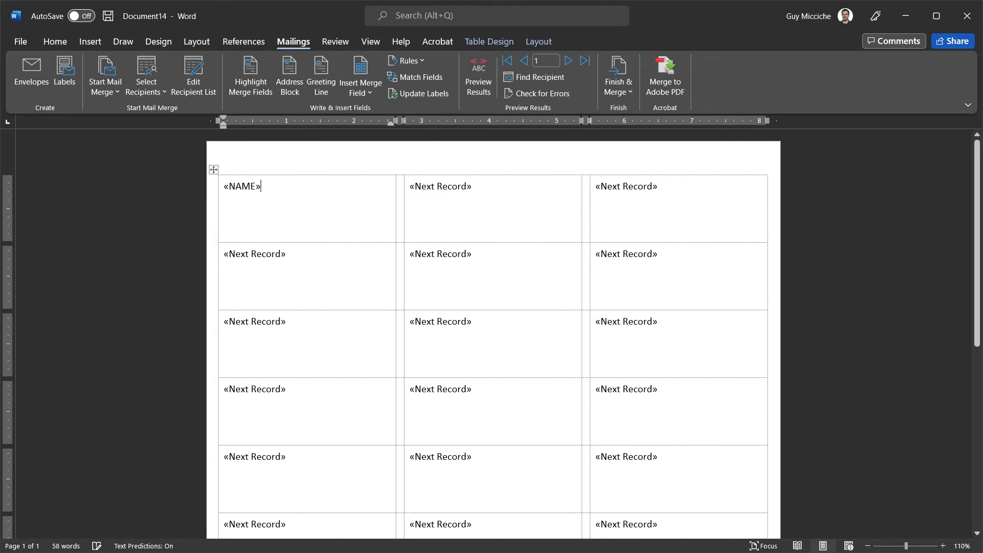
pyautogui.press('enter')
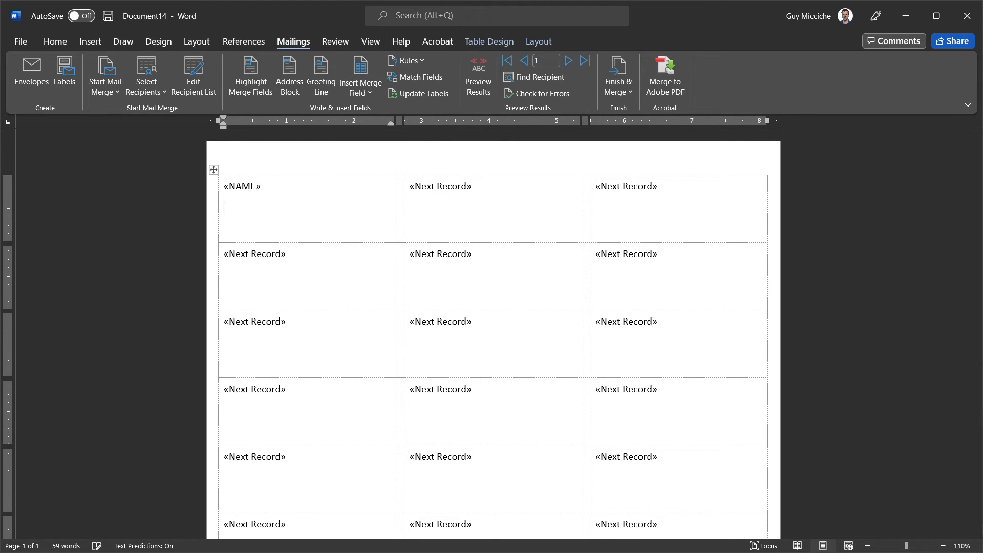
pyautogui.click(360, 73)
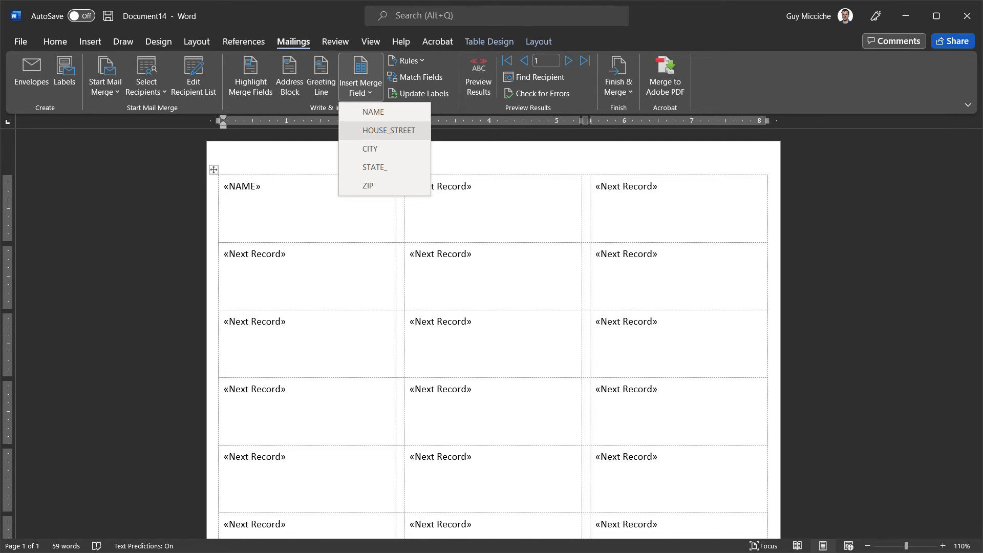
pyautogui.click(387, 131)
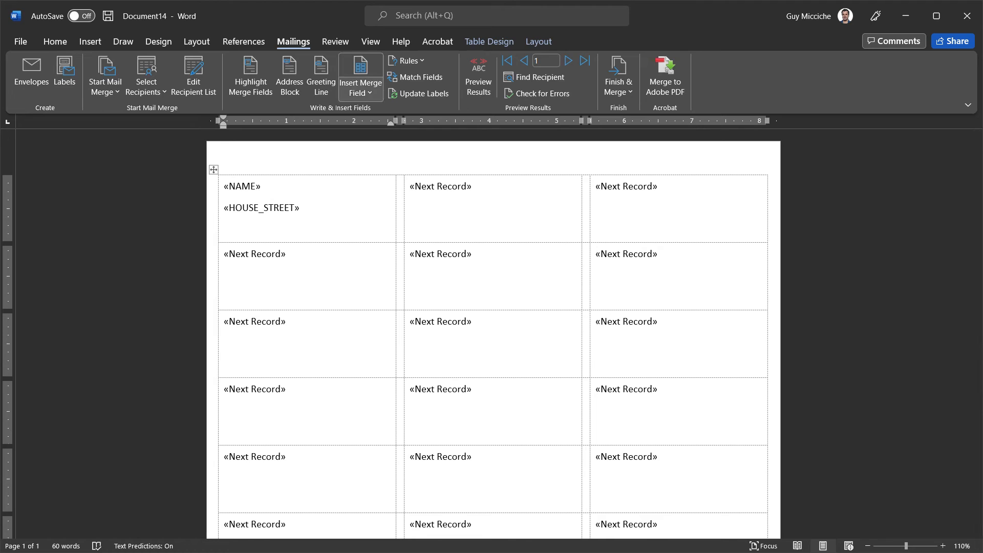
# - Add CITY, STATE_ and ZIP on the third line, then copy the layout to all labels
pyautogui.click(360, 76)
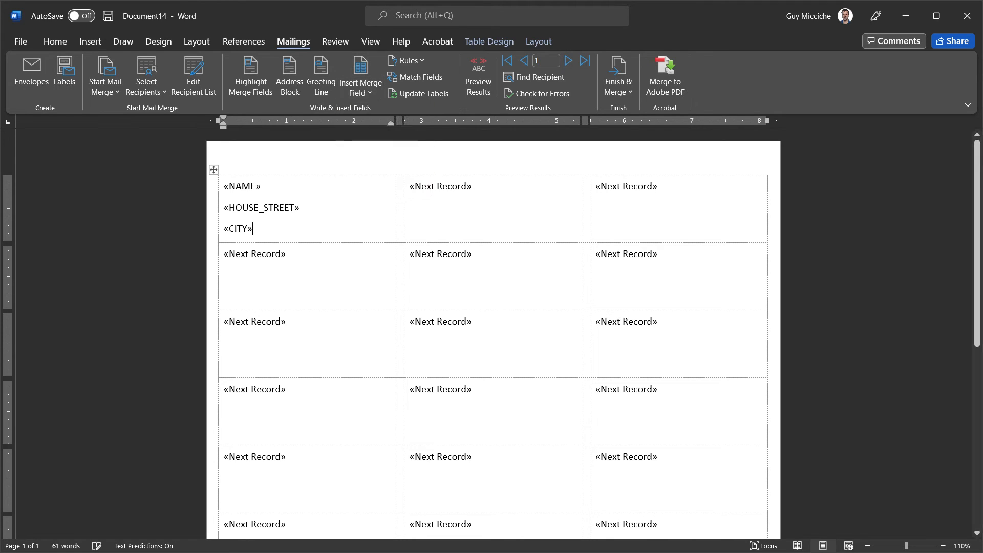
pyautogui.click(357, 76)
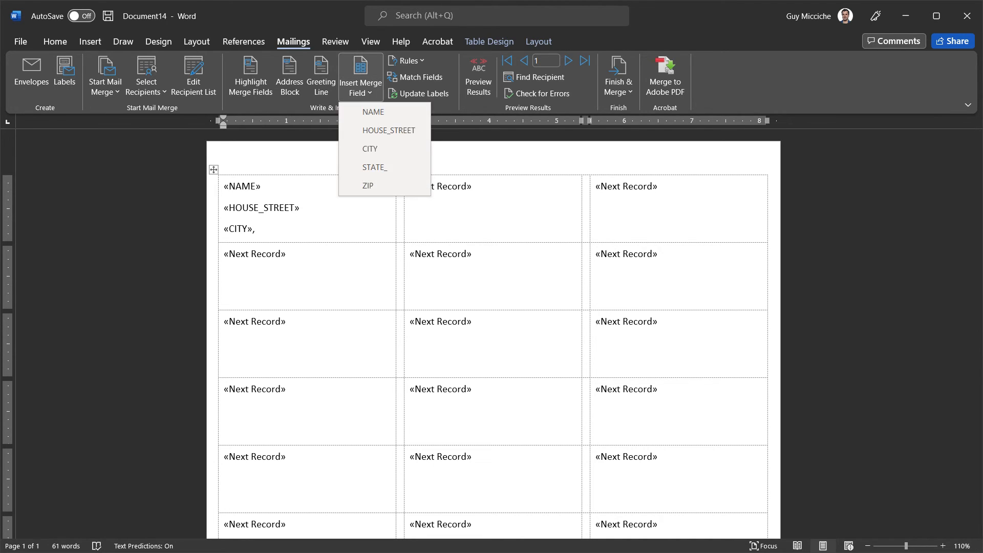
pyautogui.click(374, 168)
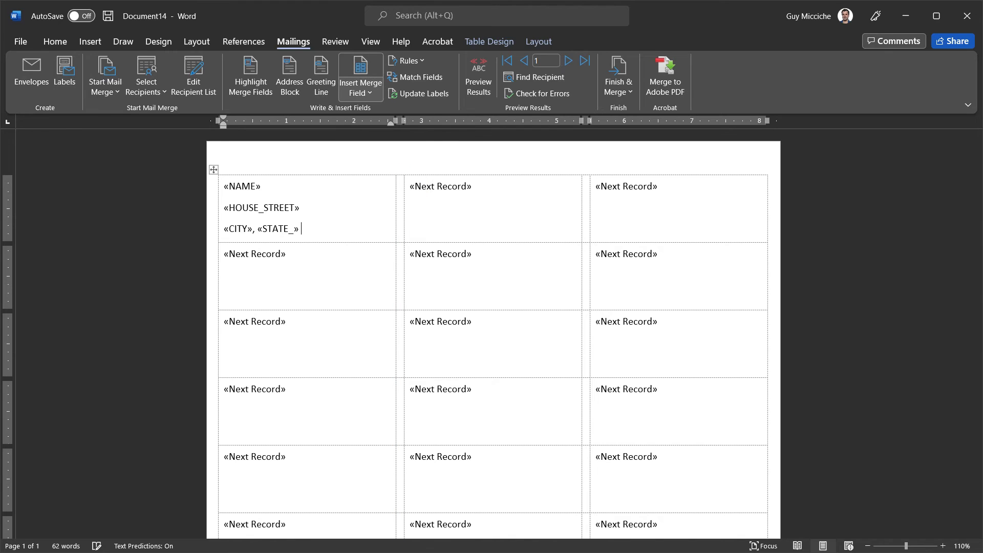
pyautogui.click(360, 73)
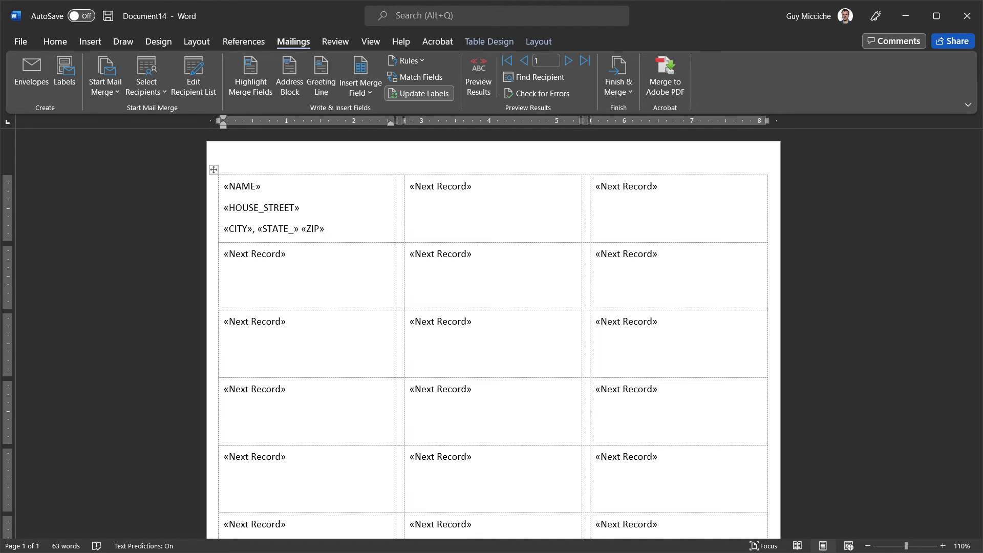
pyautogui.click(424, 93)
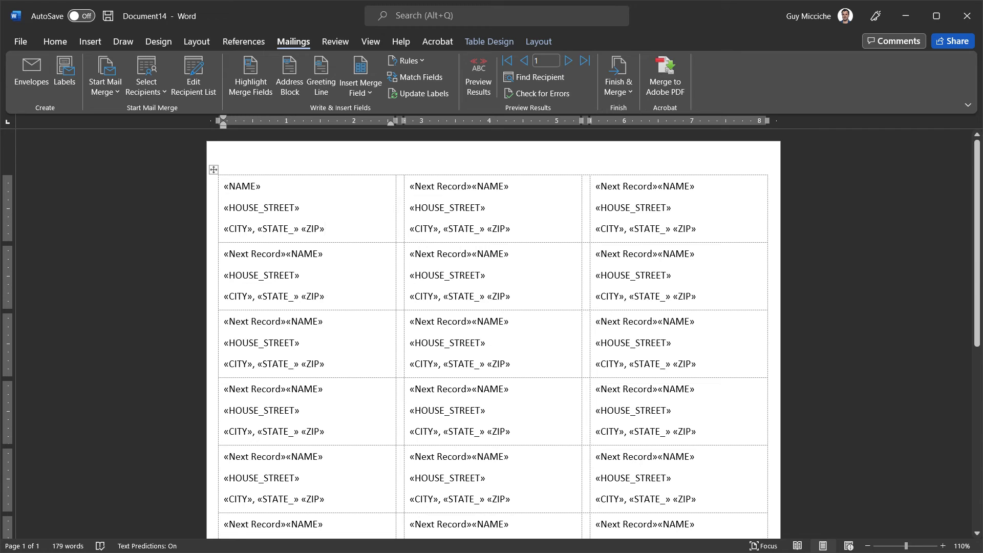
pyautogui.click(324, 228)
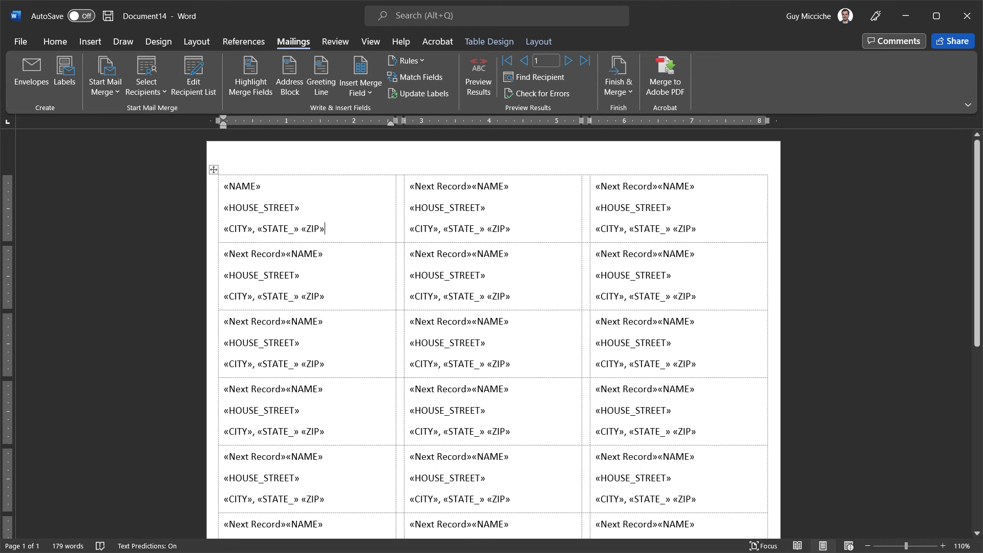
pyautogui.scroll(-3)
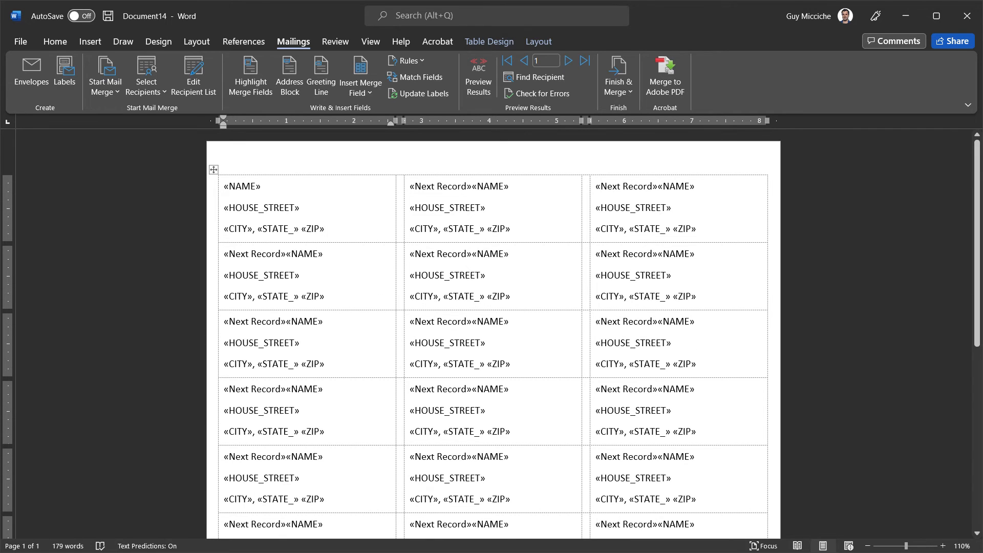
pyautogui.click(478, 73)
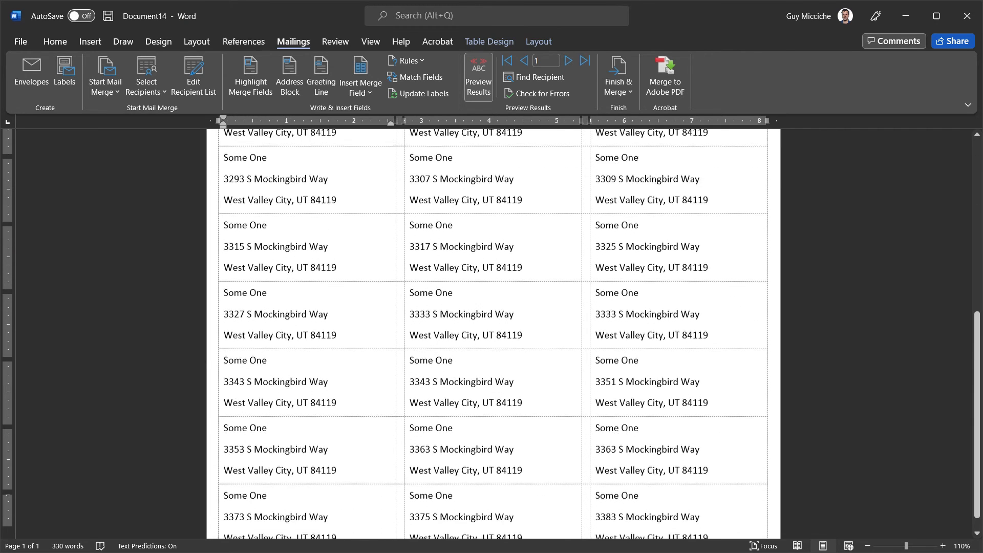
pyautogui.click(478, 69)
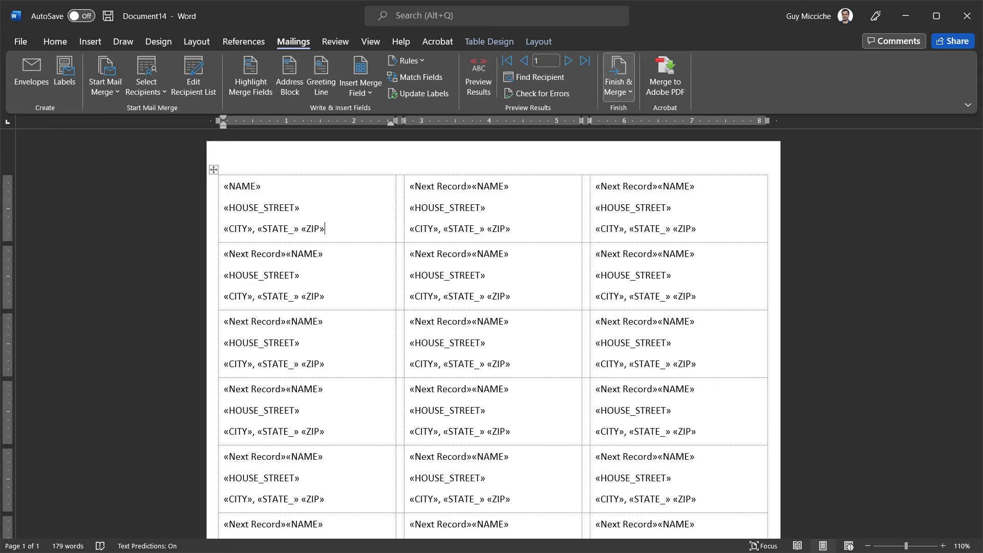
pyautogui.moveTo(618, 75)
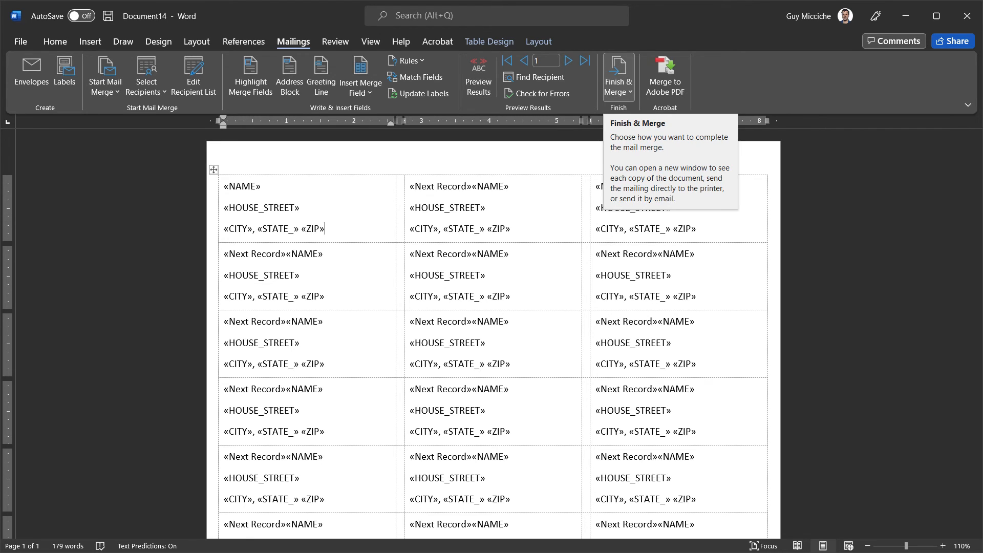
# - Merge all records into a new individual document of labels
pyautogui.click(618, 75)
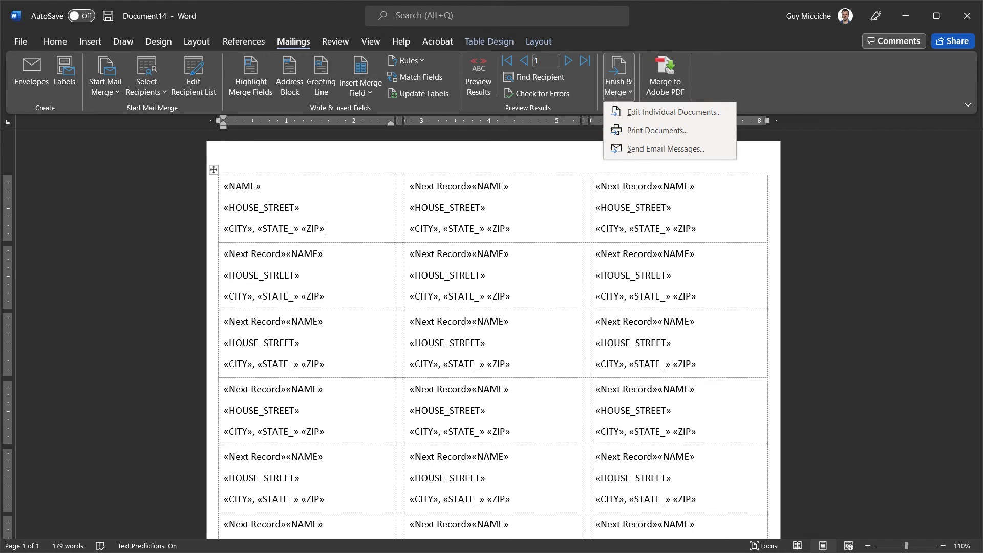
pyautogui.moveTo(671, 111)
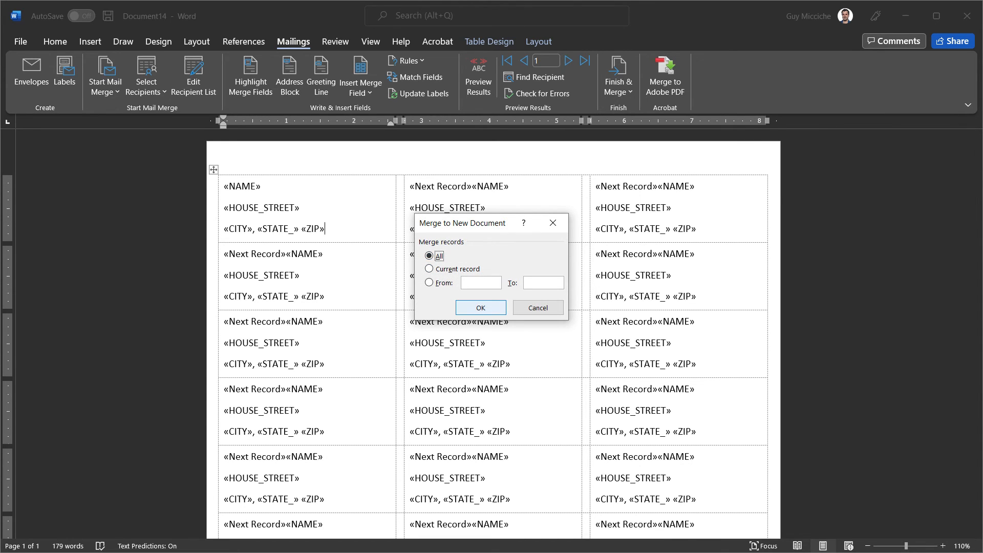
pyautogui.click(480, 307)
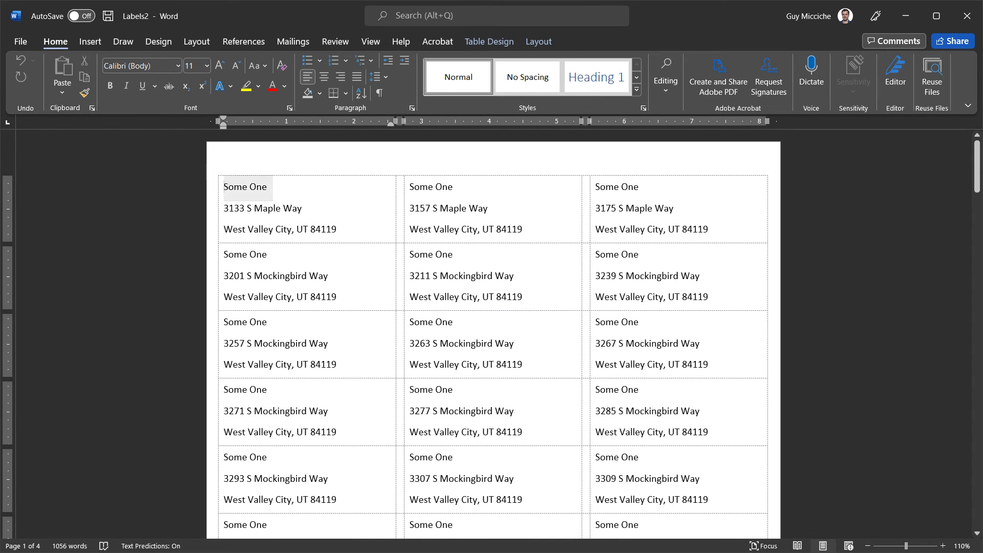
pyautogui.click(273, 207)
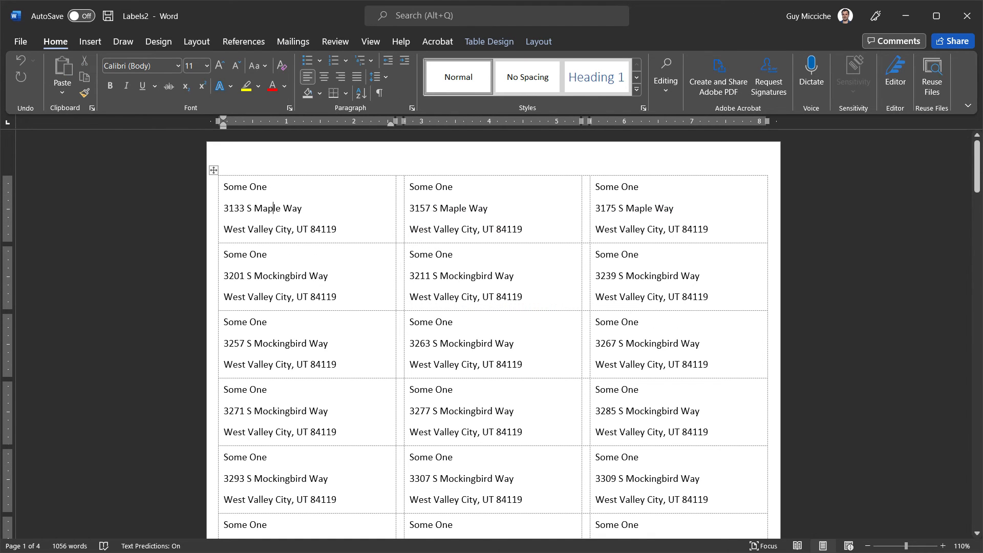
# - Scroll through the four-page merged labels and bring up the print screen
pyautogui.scroll(-3)
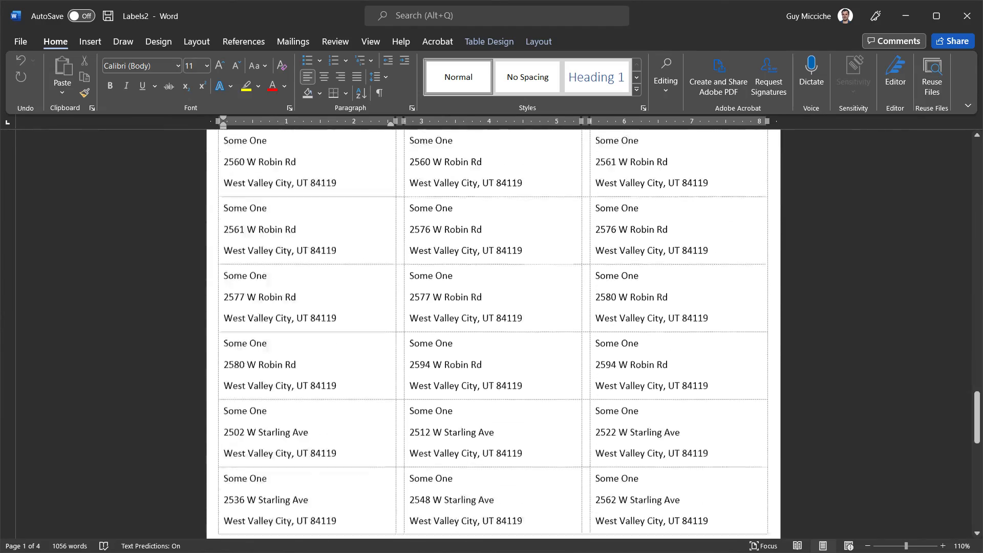
pyautogui.scroll(-3)
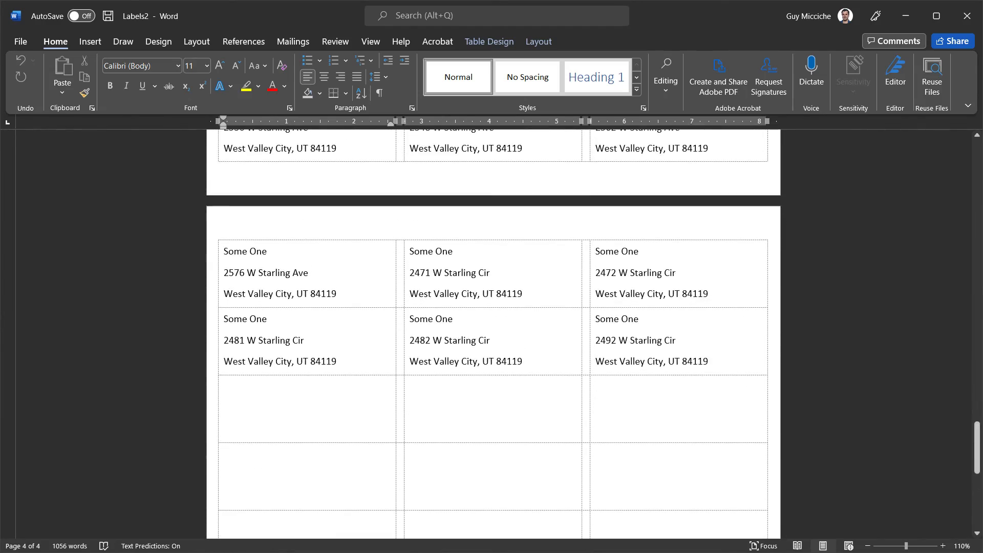
pyautogui.click(20, 41)
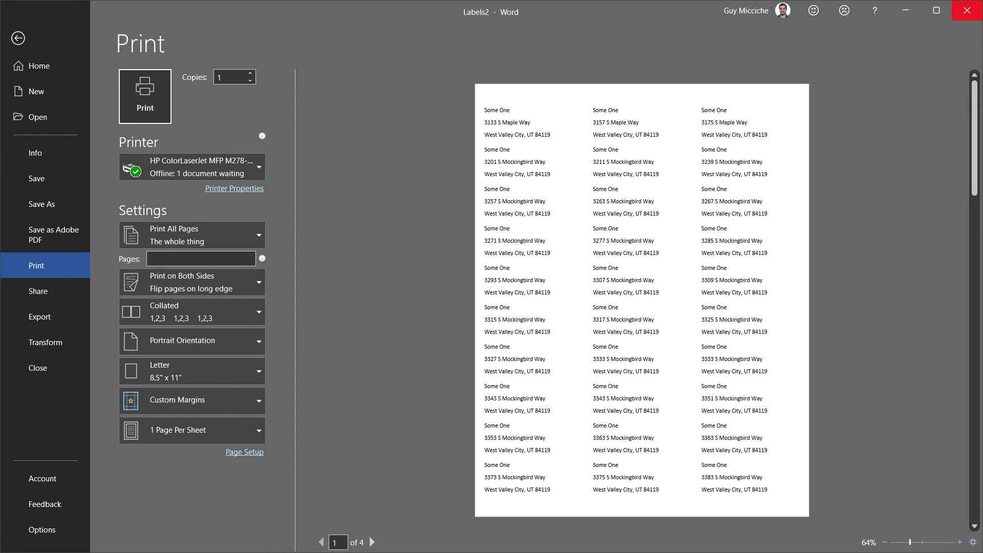
# - In the template, toggle bold on the first label, update all labels, and preview real addresses
pyautogui.click(18, 39)
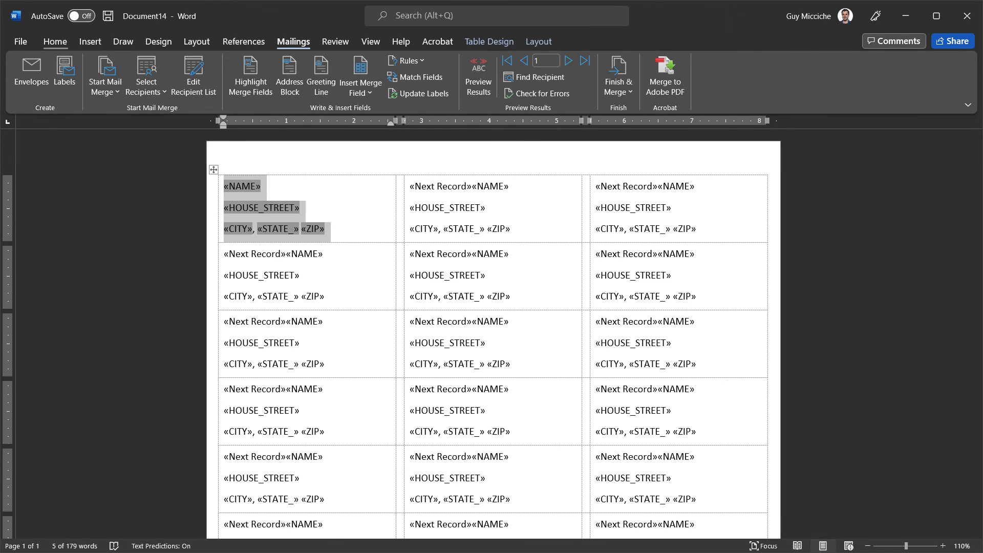
pyautogui.click(55, 42)
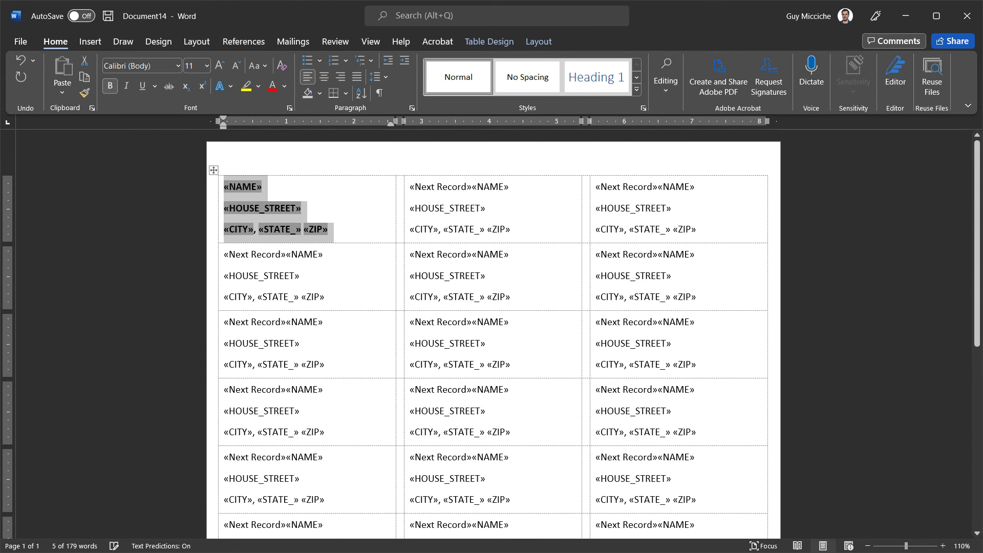
pyautogui.click(220, 65)
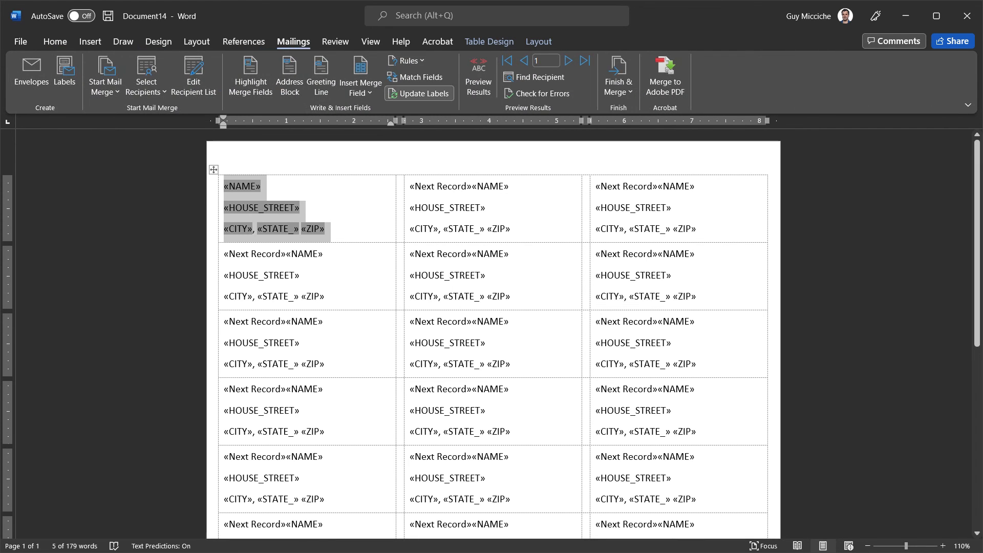
pyautogui.click(418, 93)
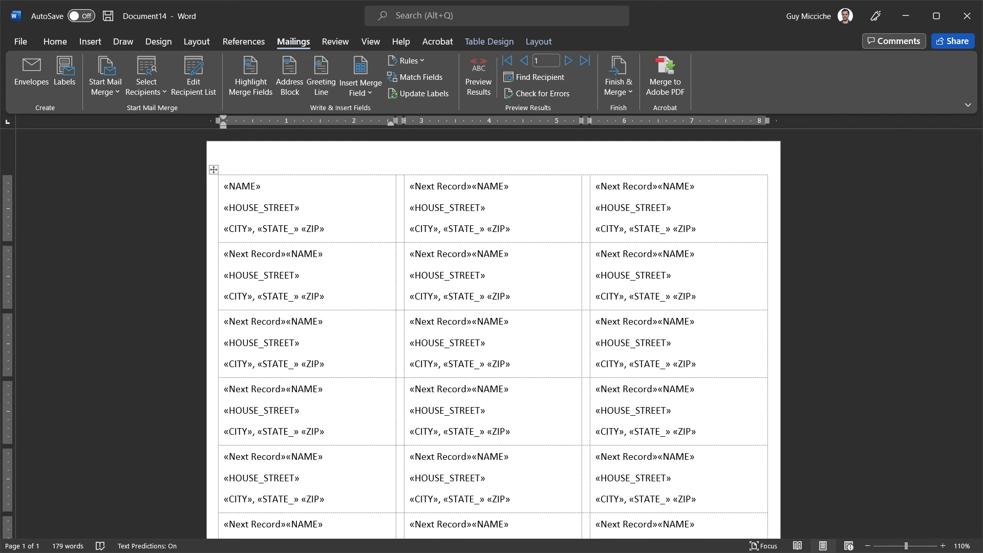
pyautogui.moveTo(617, 74)
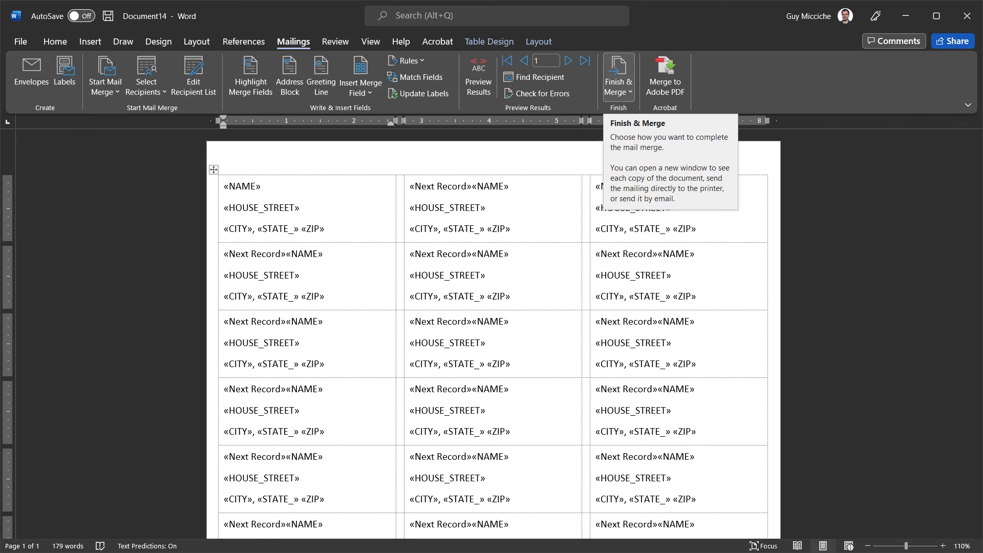
pyautogui.click(477, 75)
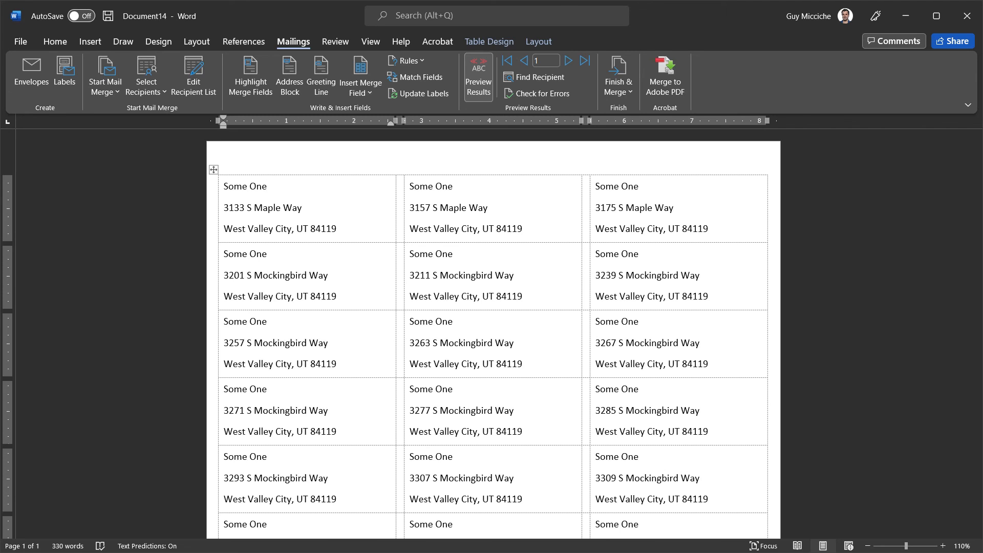
pyautogui.click(266, 186)
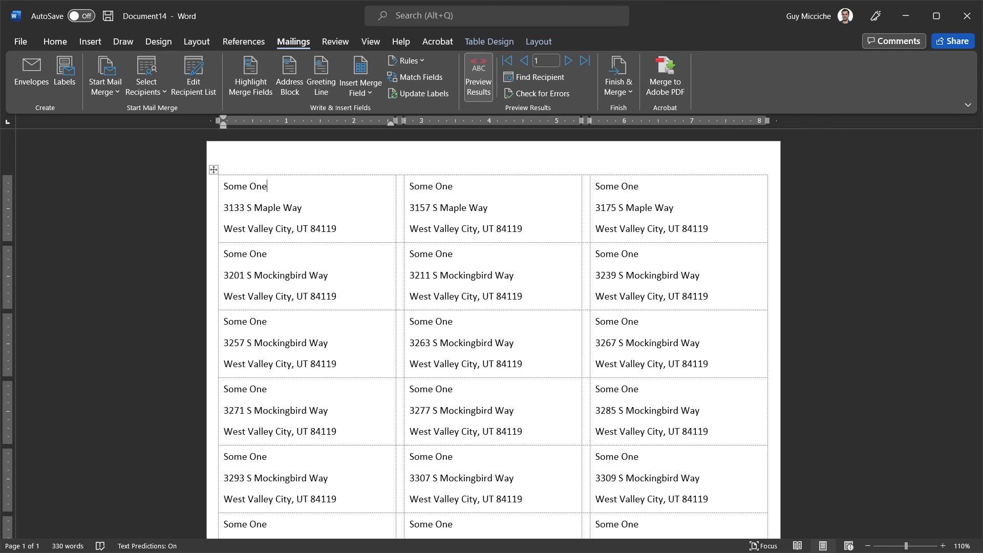